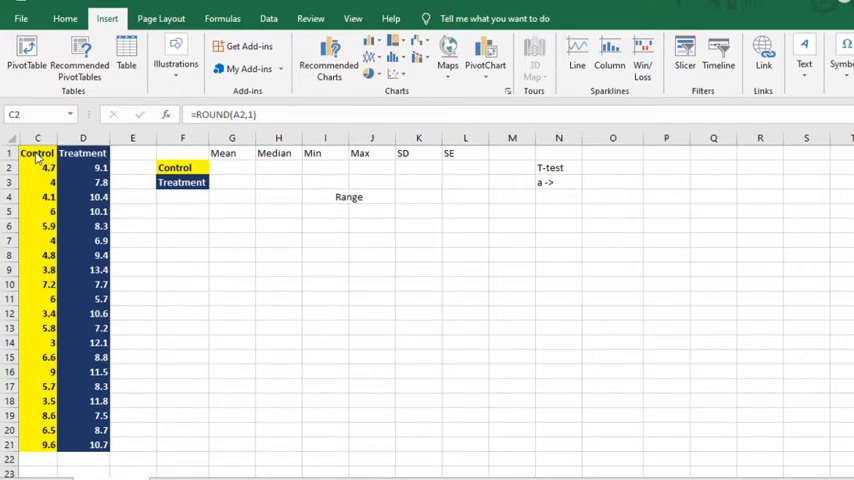
pyautogui.moveTo(36, 156)
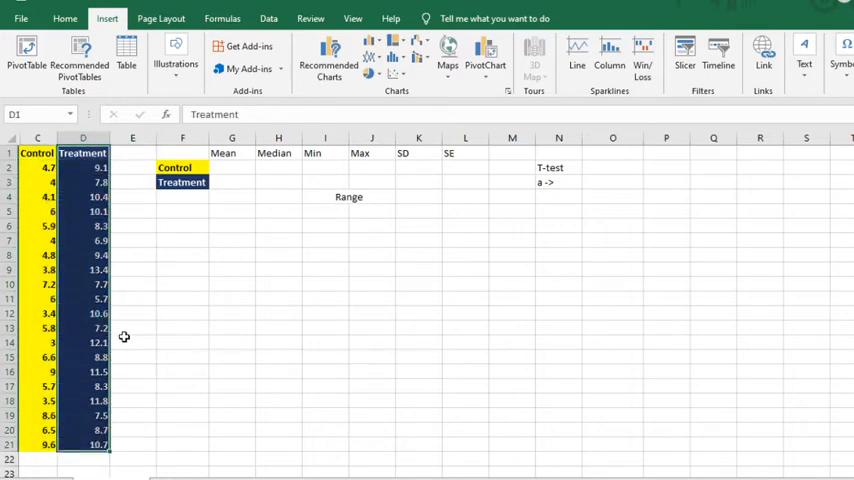
# Compute the Control mean 5.41 in G2 with AVERAGE over C2:C21
pyautogui.click(182, 284)
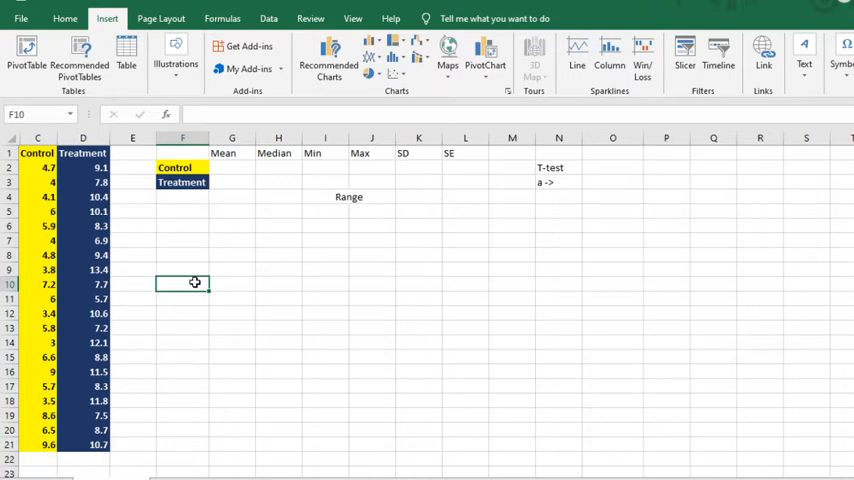
pyautogui.moveTo(40, 176)
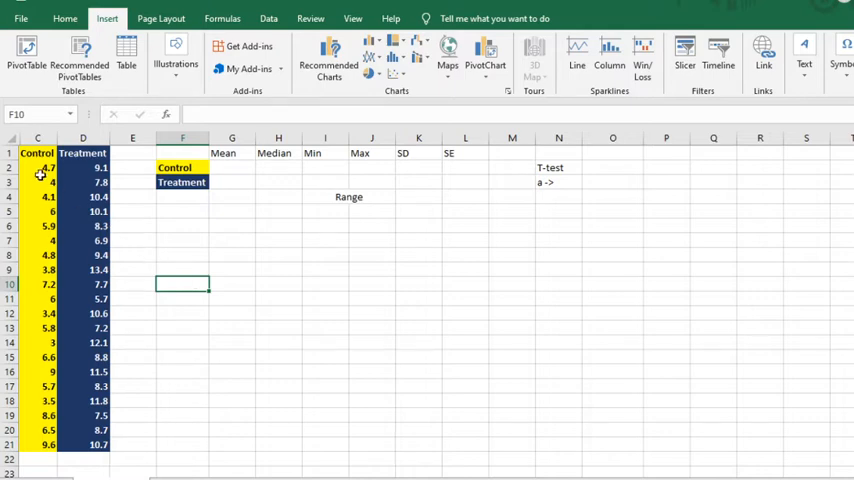
pyautogui.moveTo(36, 168); pyautogui.dragTo(36, 284)
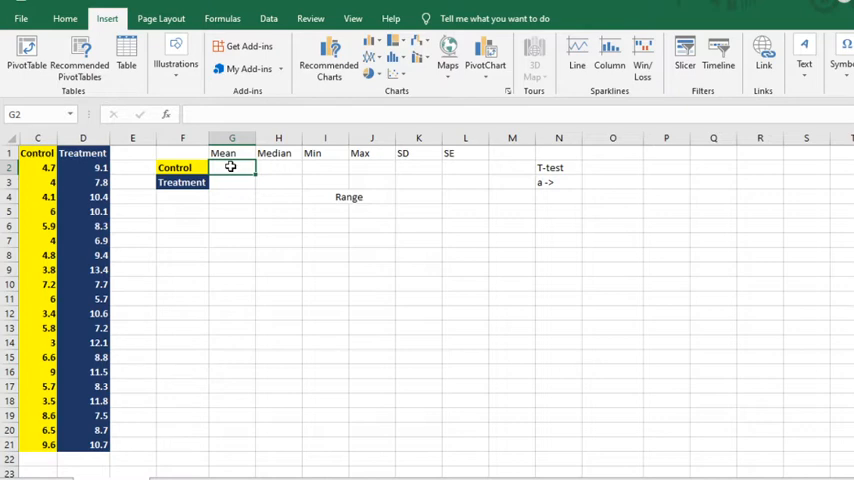
pyautogui.moveTo(312, 236)
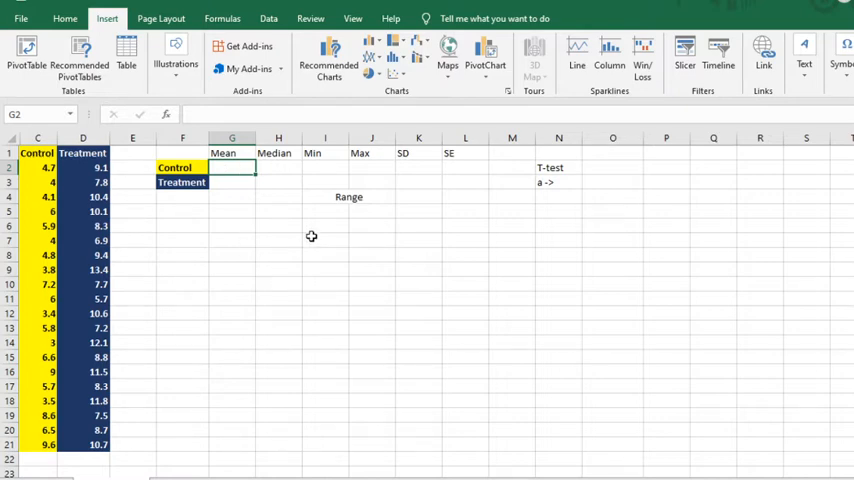
pyautogui.write('=')
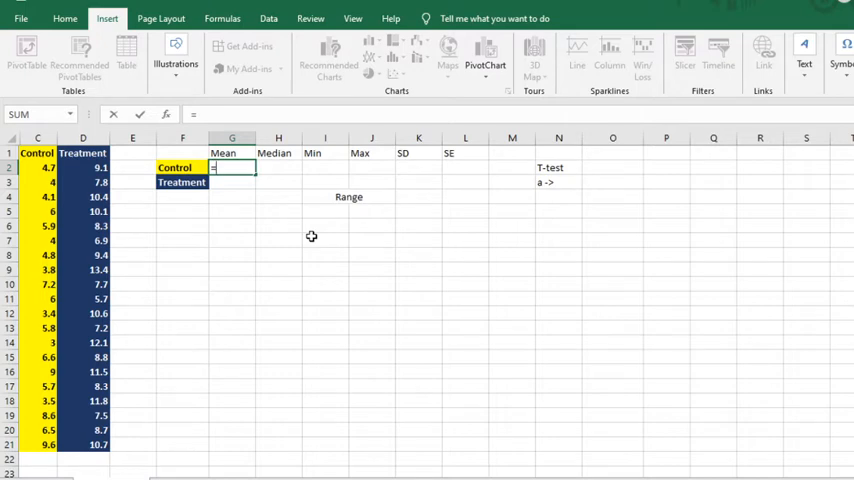
pyautogui.write('=average(')
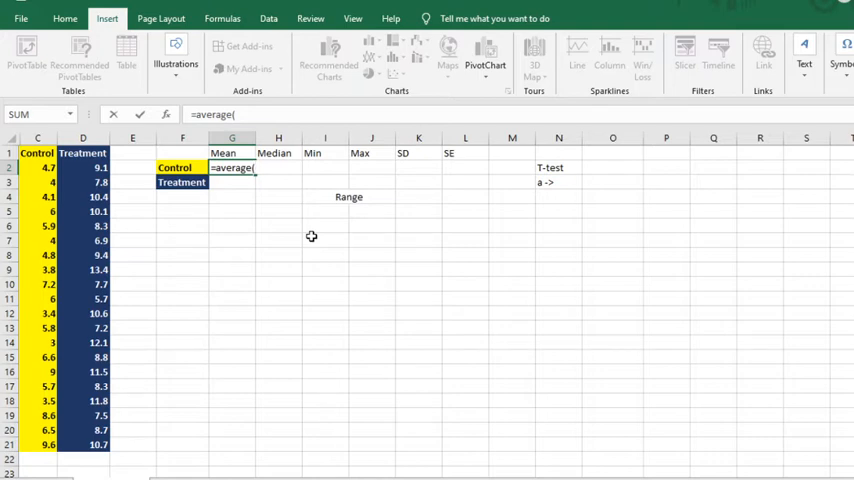
pyautogui.click(36, 168)
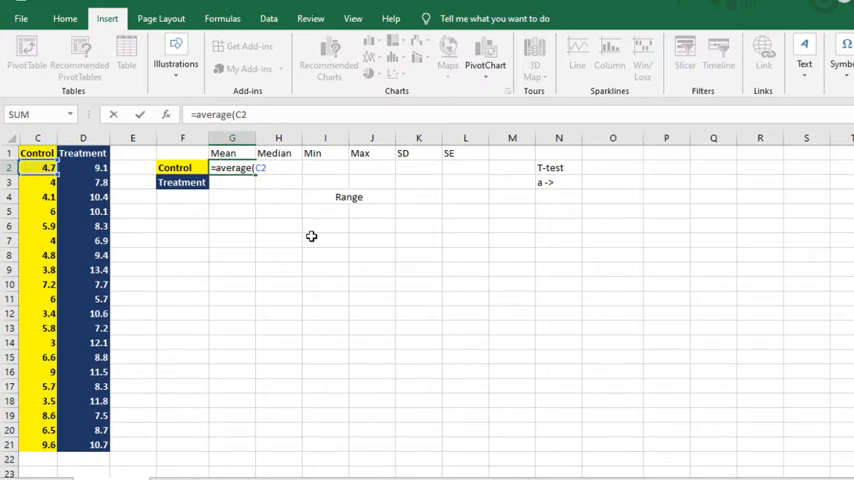
pyautogui.write(':')
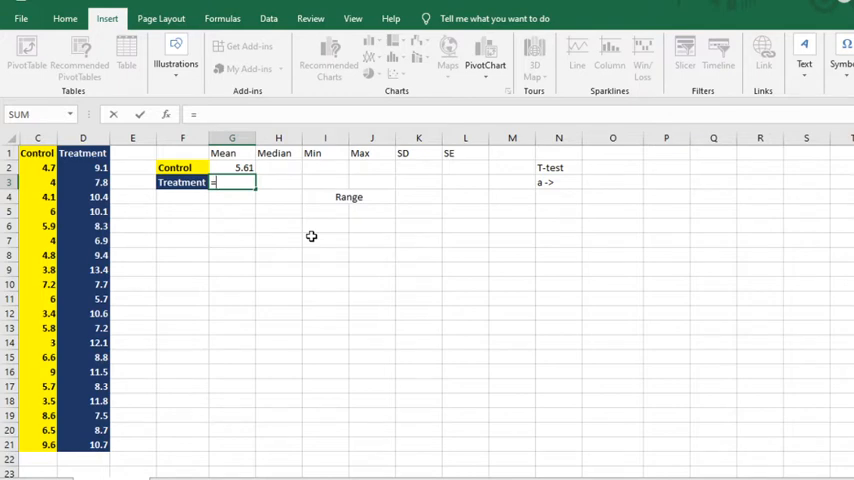
# Compute the Treatment mean 9.3 in G3 as SUM(D2:D21)/20
pyautogui.write('=sum(')
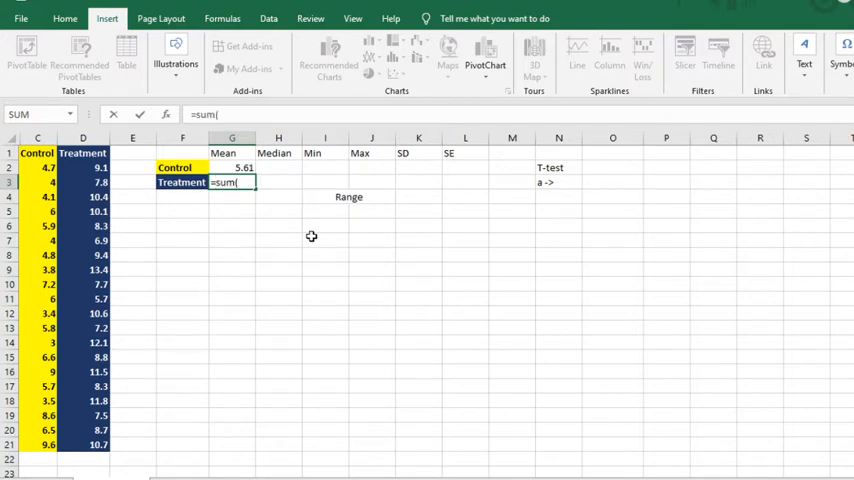
pyautogui.write('D')
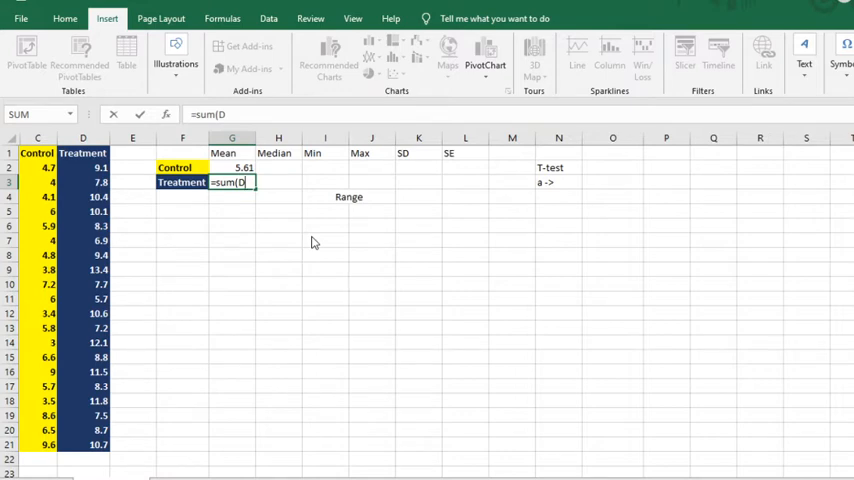
pyautogui.click(84, 168)
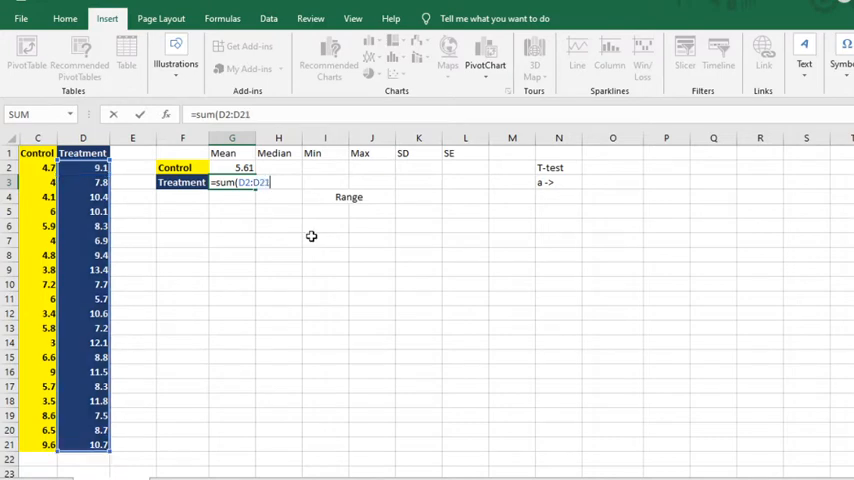
pyautogui.write('/')
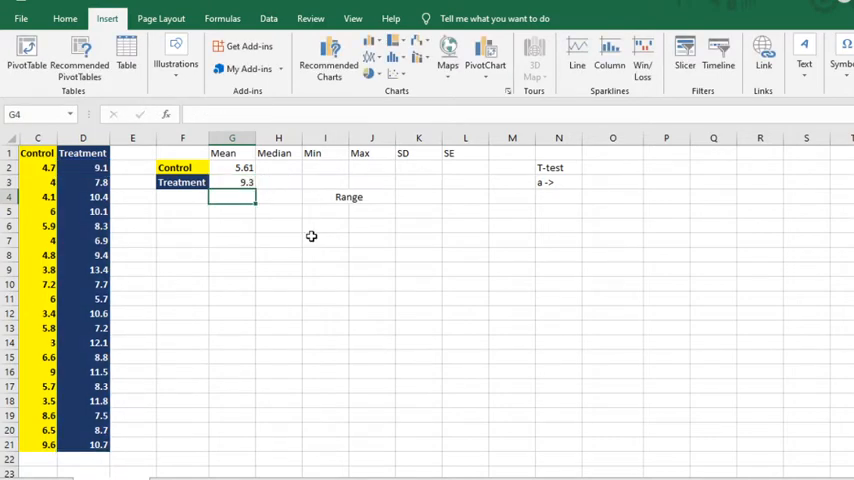
# Check the result with an AVERAGE of D2:D21 in G4, then discard the check
pyautogui.click(278, 182)
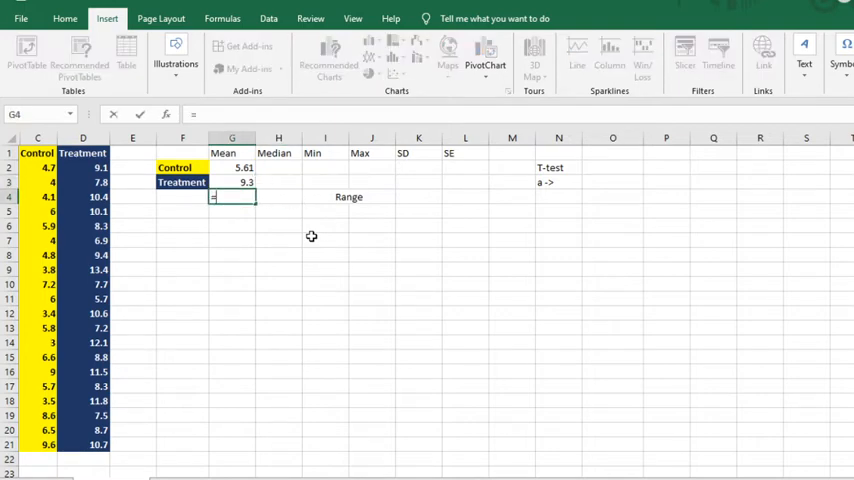
pyautogui.write('=average(')
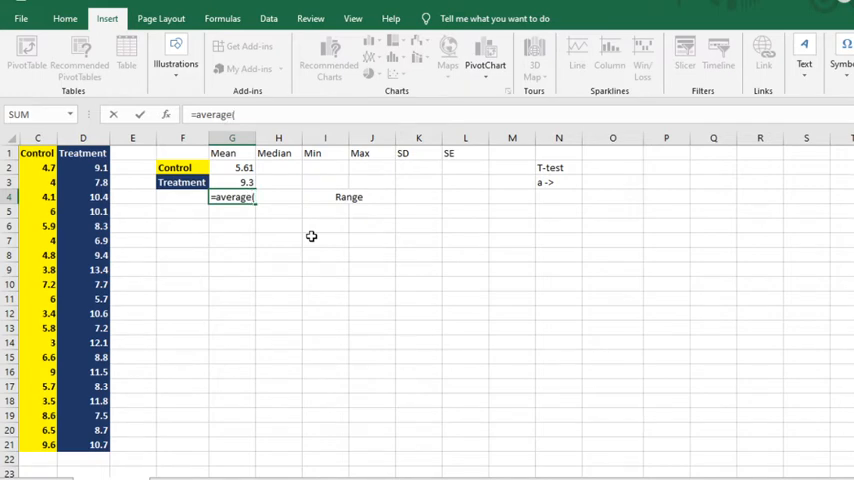
pyautogui.moveTo(84, 168); pyautogui.dragTo(84, 444)
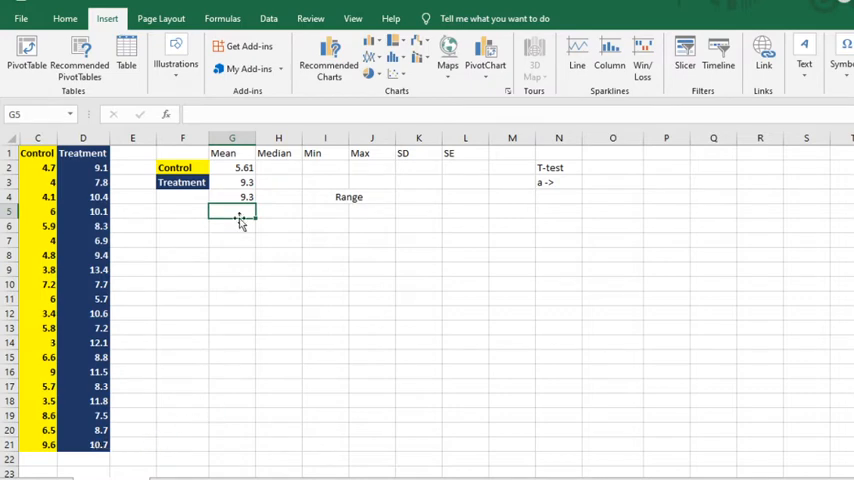
pyautogui.click(232, 196)
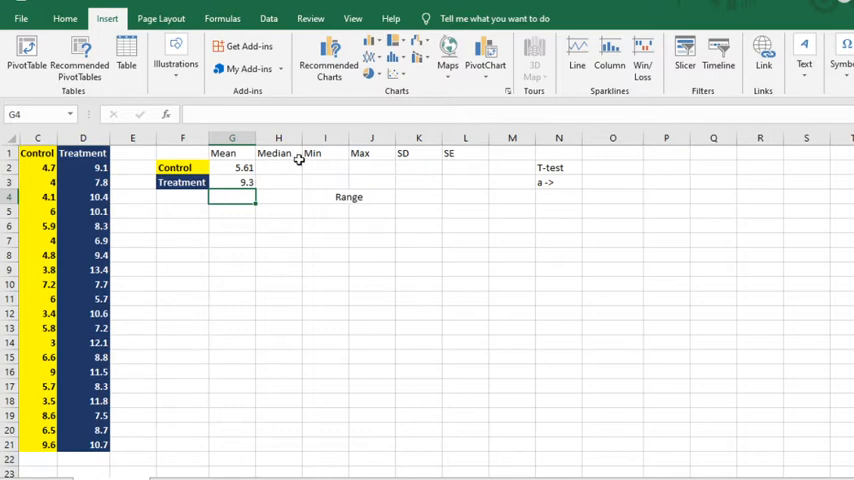
# Enter the Control median 5.75 in H2 with MEDIAN(C2:C21)
pyautogui.click(278, 168)
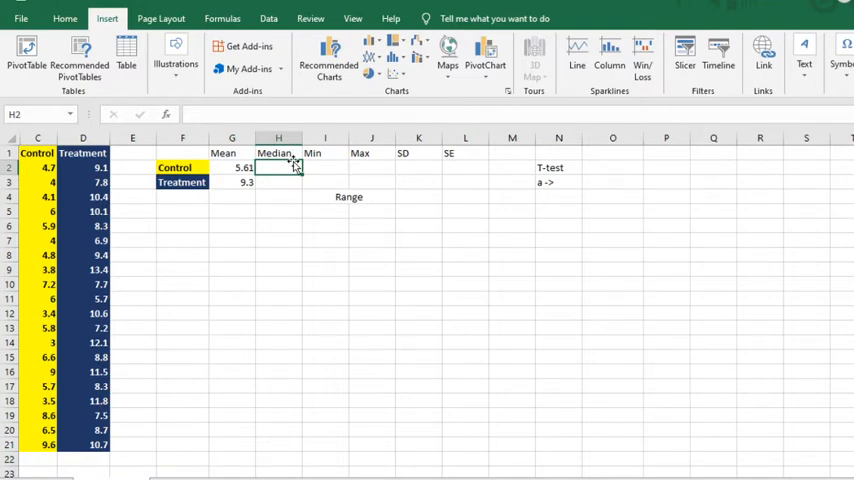
pyautogui.write('=')
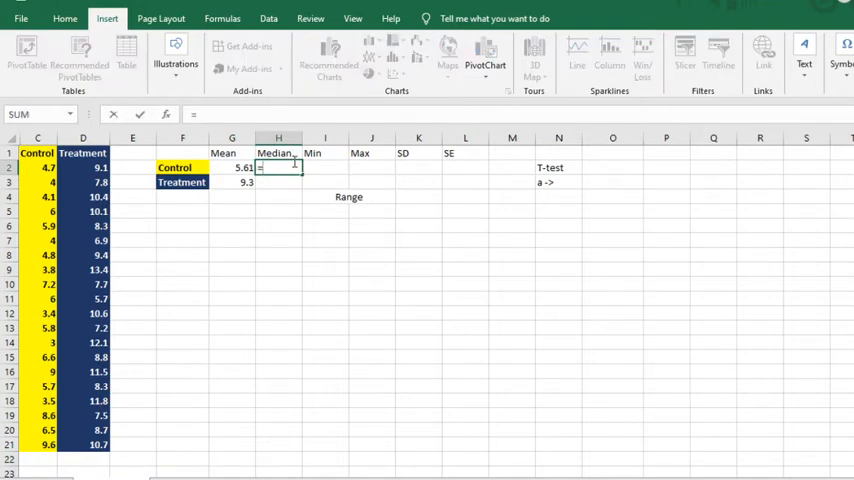
pyautogui.write('=median(')
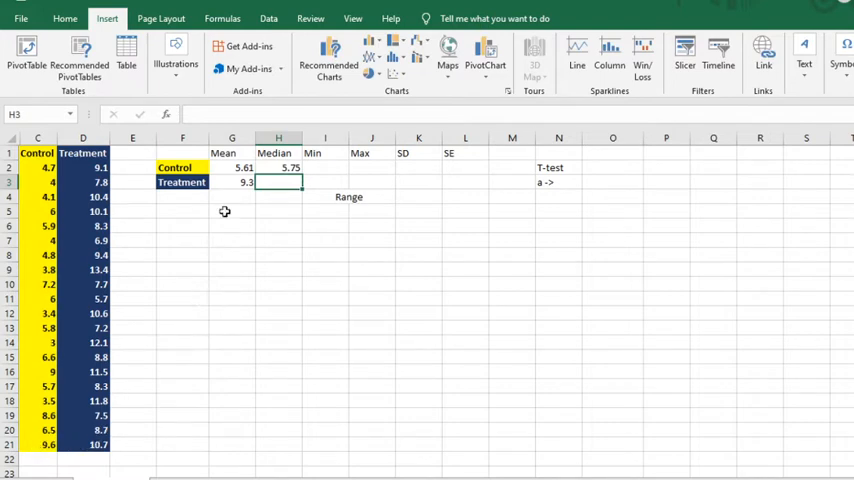
pyautogui.click(278, 168)
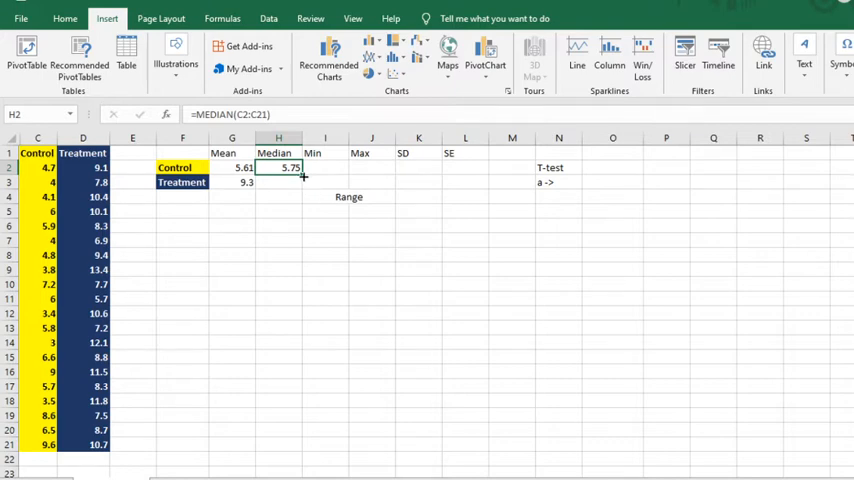
# Copy the MEDIAN formula down to H3 and correct it to give Treatment's 8.95
pyautogui.moveTo(304, 172); pyautogui.dragTo(292, 182)
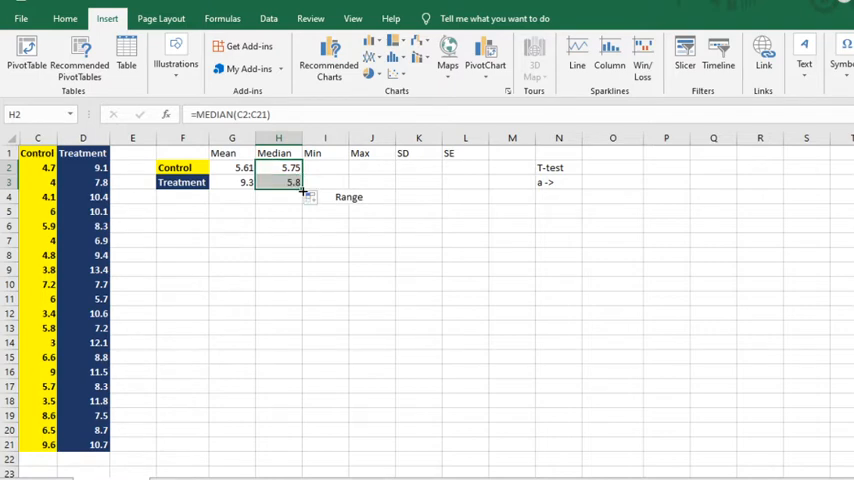
pyautogui.moveTo(296, 212)
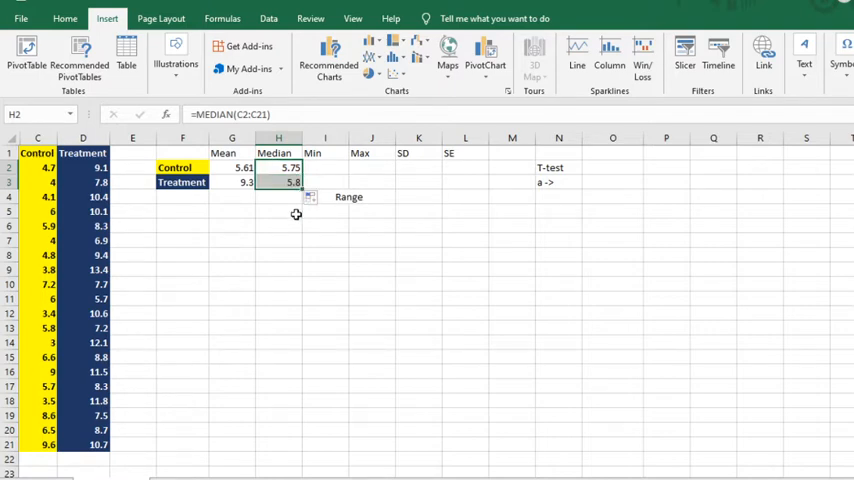
pyautogui.moveTo(294, 212)
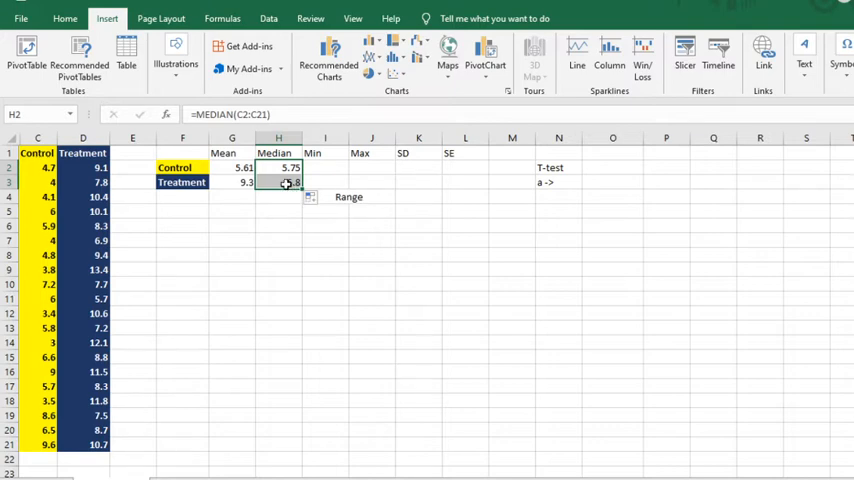
pyautogui.click(278, 182)
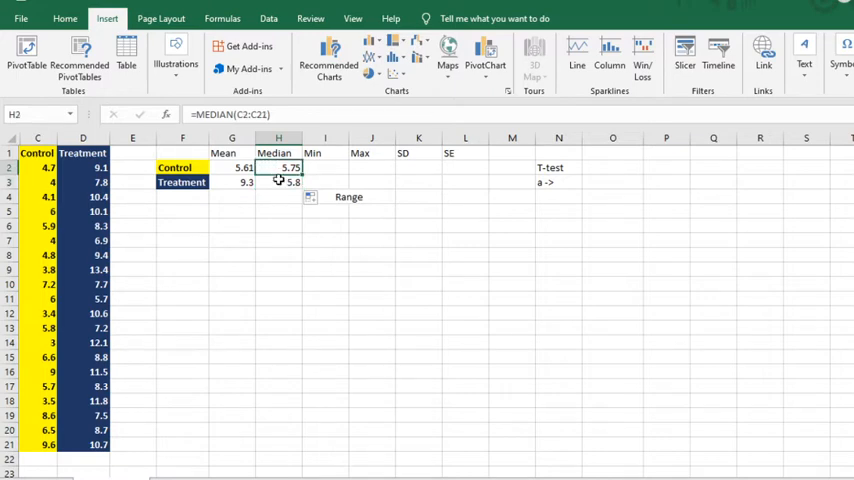
pyautogui.click(278, 180)
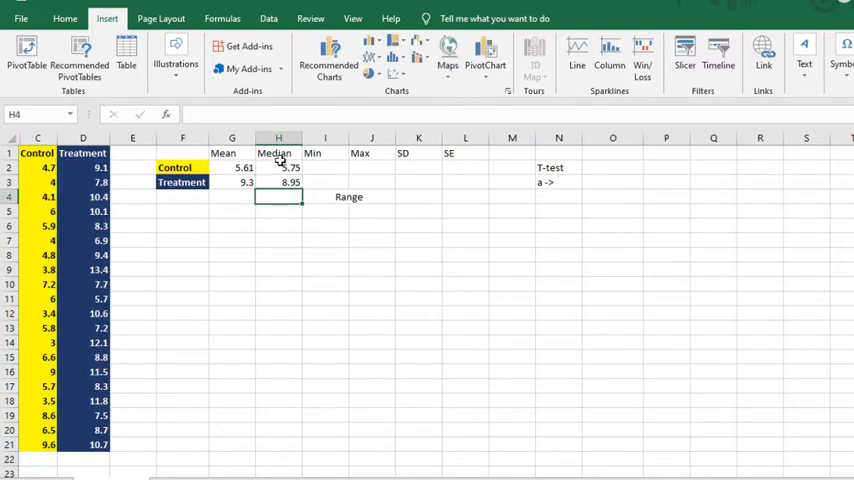
pyautogui.click(278, 168)
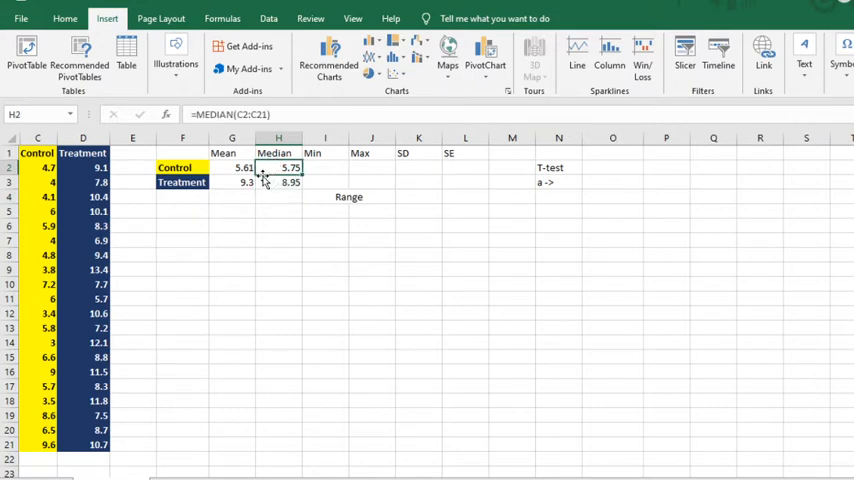
pyautogui.click(278, 182)
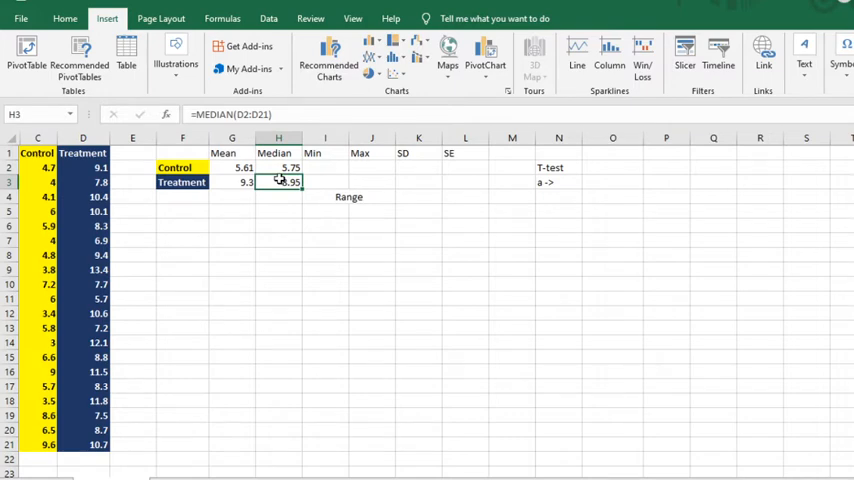
pyautogui.moveTo(304, 160)
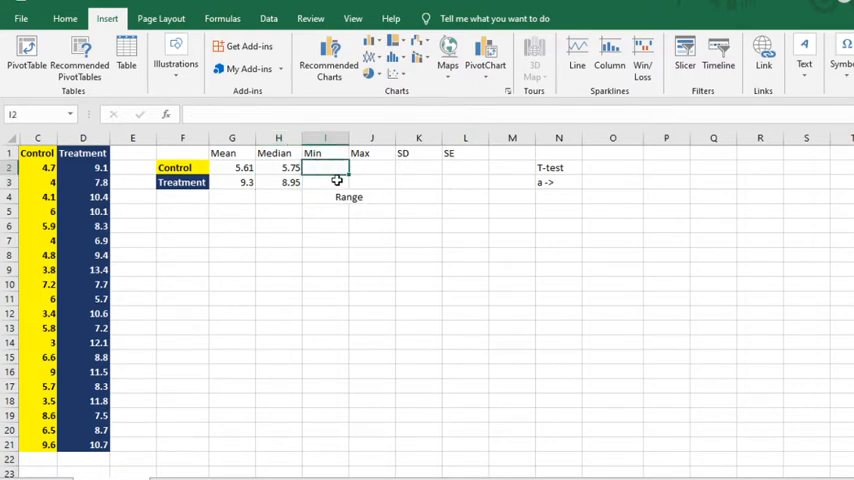
# Fill the Min column with MIN formulas: 3 for Control, 5.7 for Treatment
pyautogui.click(348, 196)
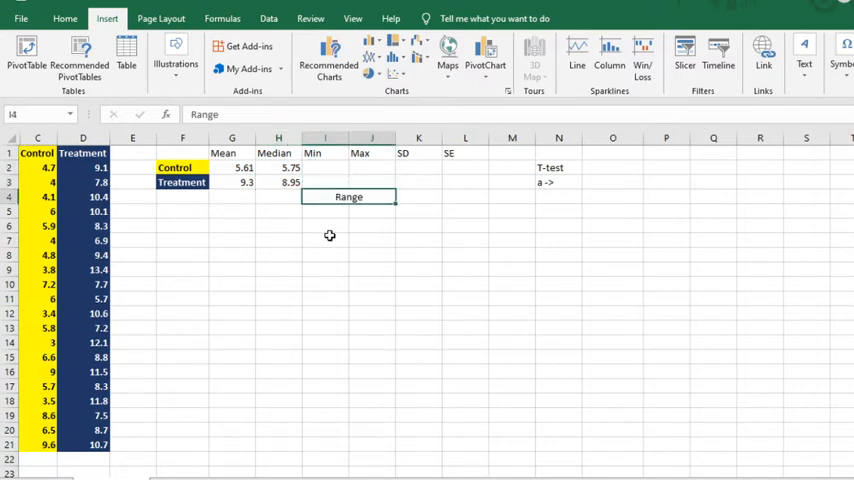
pyautogui.moveTo(324, 174)
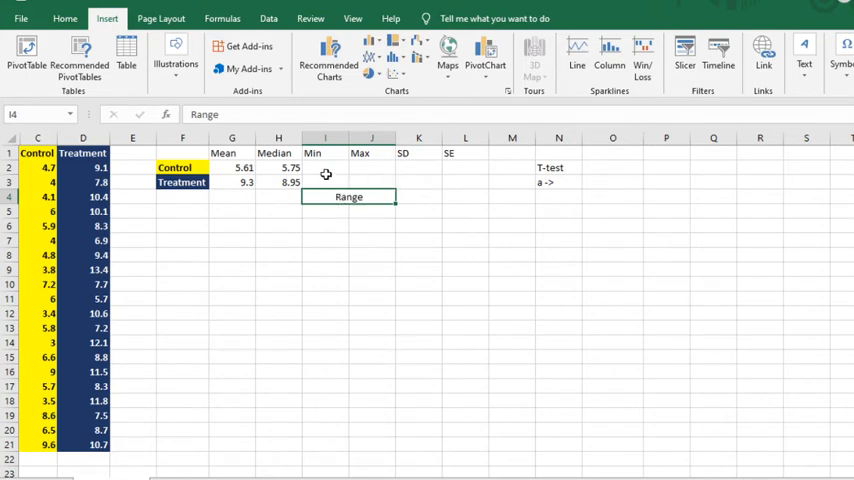
pyautogui.moveTo(324, 168)
pyautogui.write('=')
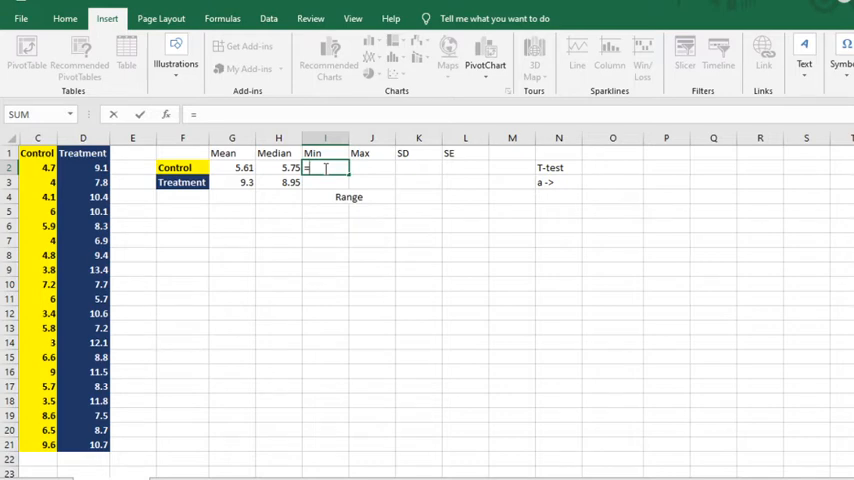
pyautogui.write('min(')
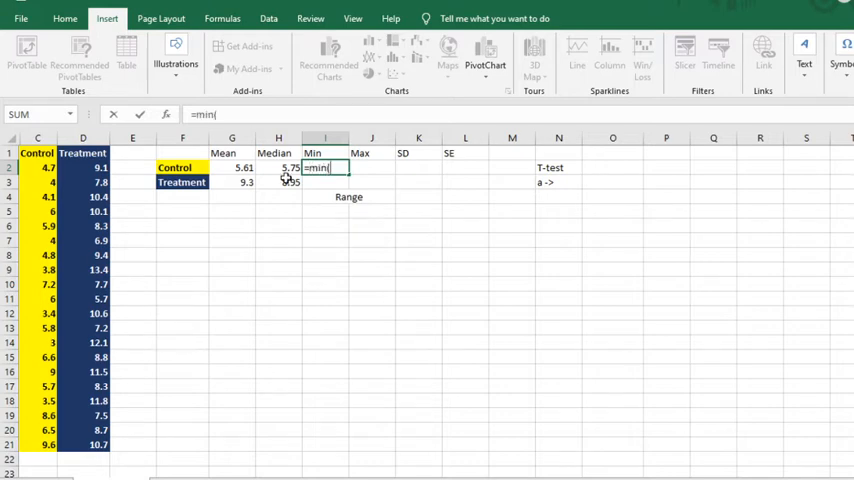
pyautogui.moveTo(36, 168); pyautogui.dragTo(36, 356)
pyautogui.write('=')
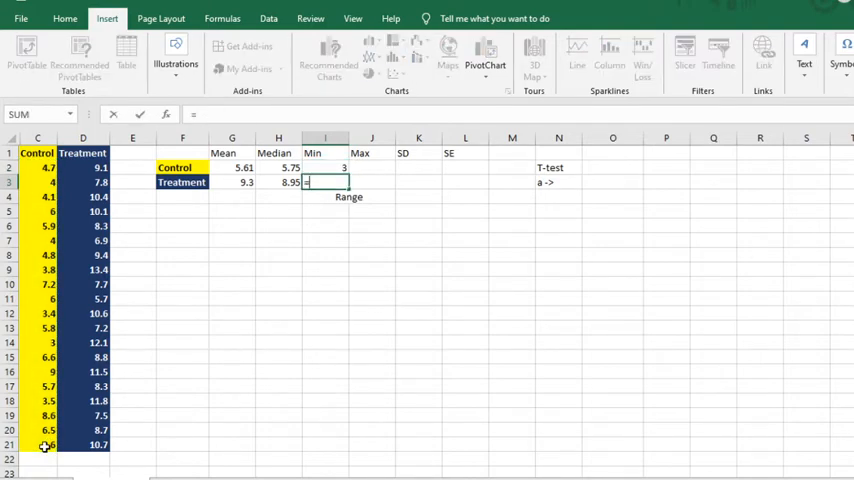
pyautogui.write('mi')
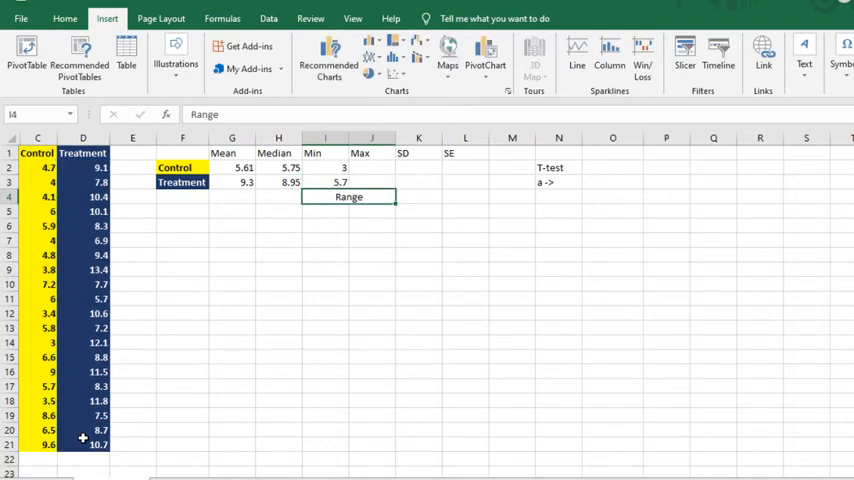
# Fill the Max column with MAX formulas: 9.6 for Control, 13.4 for Treatment
pyautogui.click(372, 168)
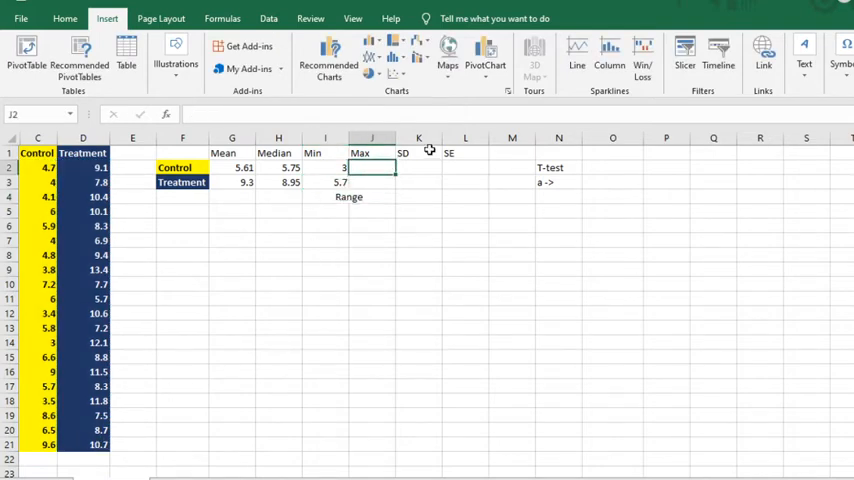
pyautogui.write('=max(')
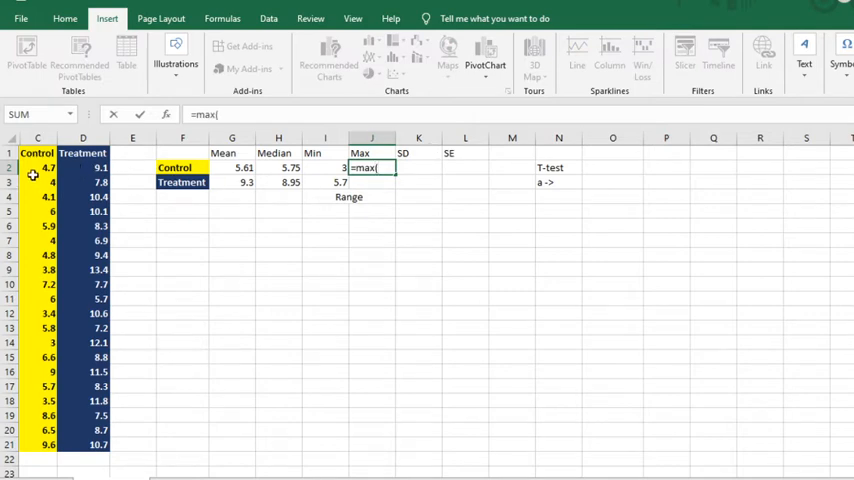
pyautogui.moveTo(36, 168); pyautogui.dragTo(36, 444)
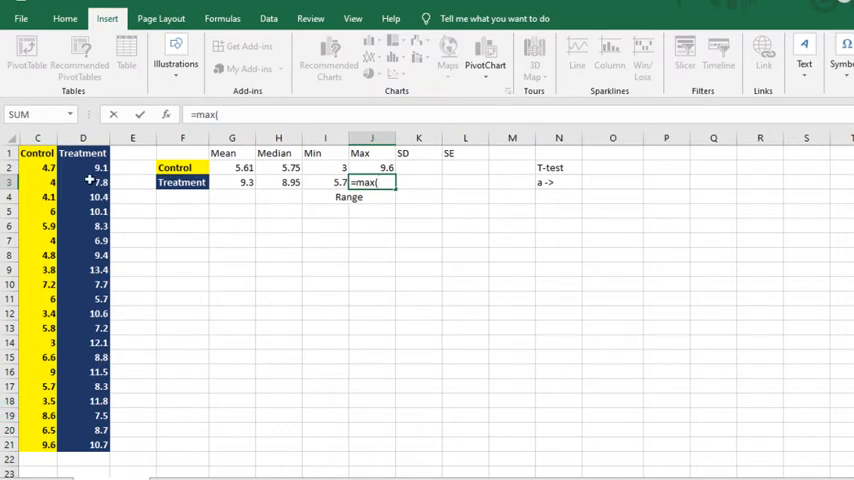
pyautogui.moveTo(84, 168); pyautogui.dragTo(84, 444)
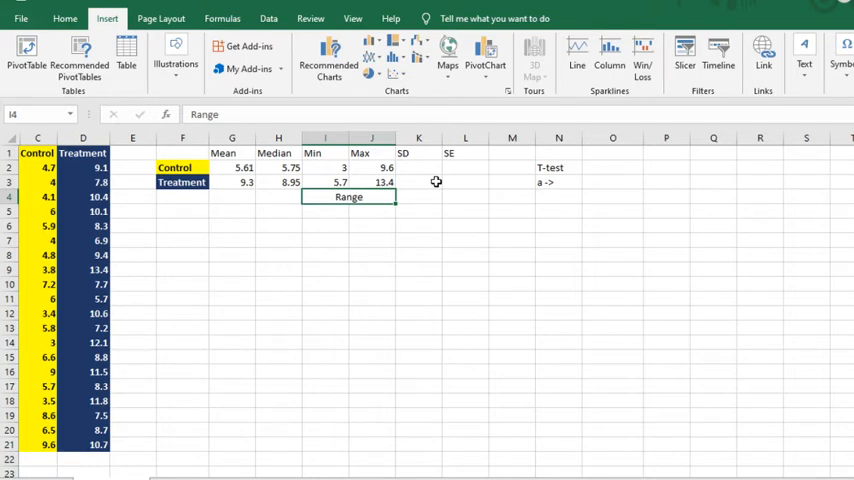
pyautogui.moveTo(434, 182)
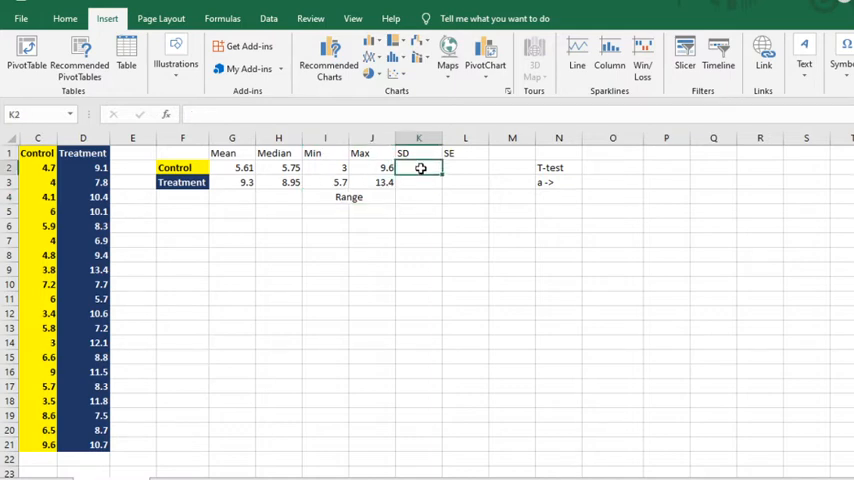
# Compute SDs with STDEV.S: 1.911984 for Control in K2, about 1.99 for Treatment in K3
pyautogui.write('=')
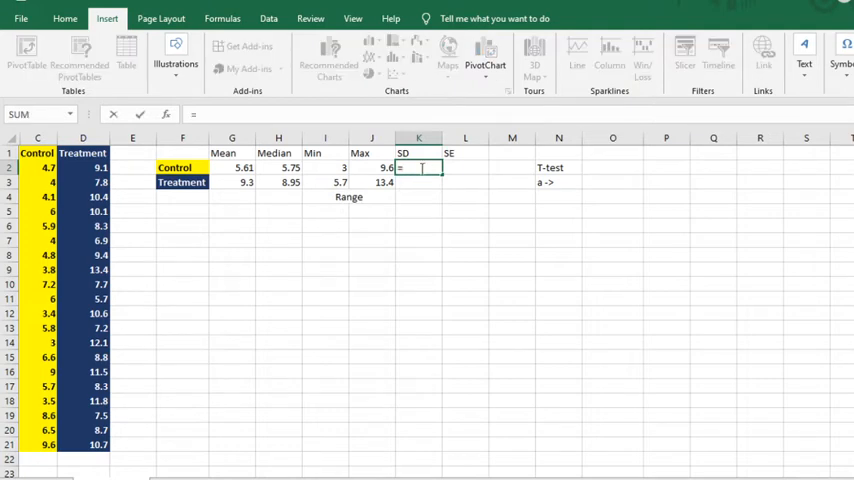
pyautogui.write('=stde')
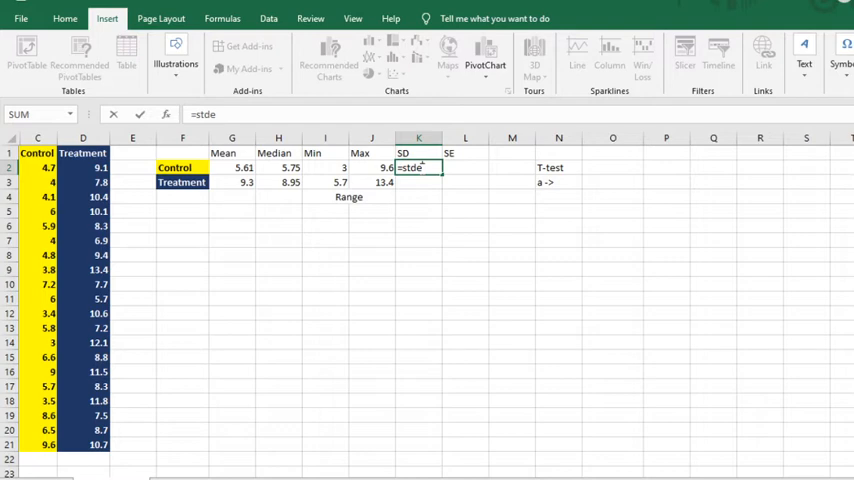
pyautogui.write('v')
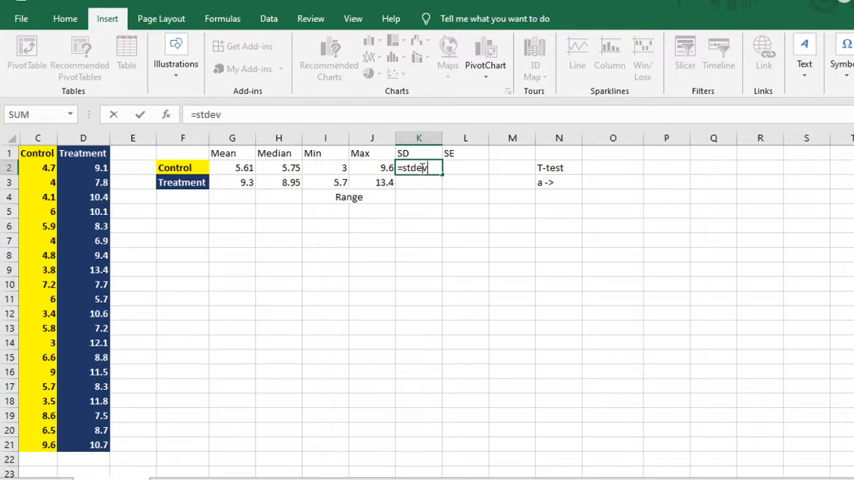
pyautogui.write('.')
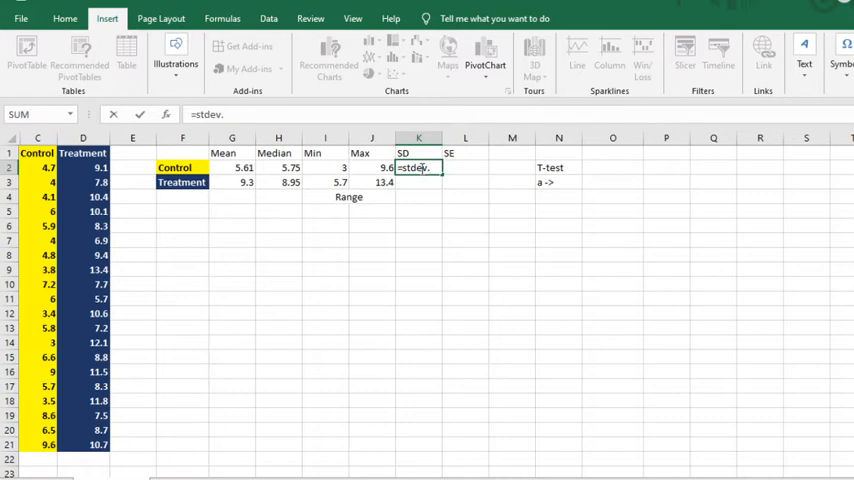
pyautogui.write('s')
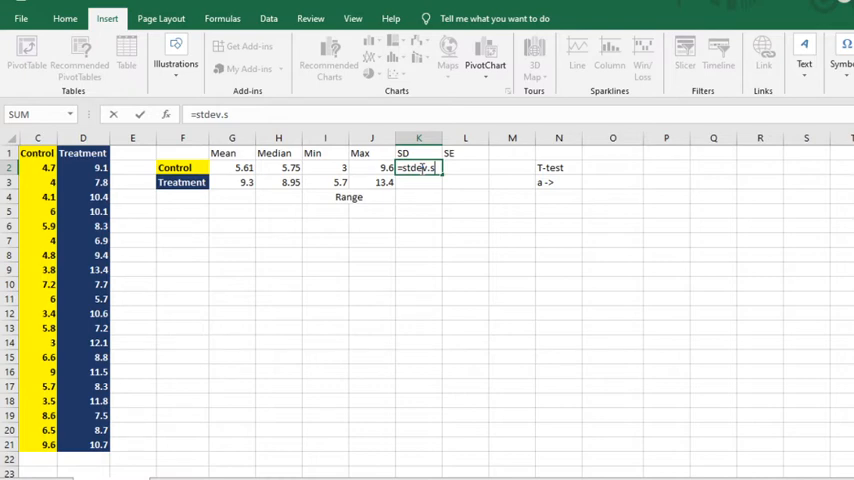
pyautogui.write('(')
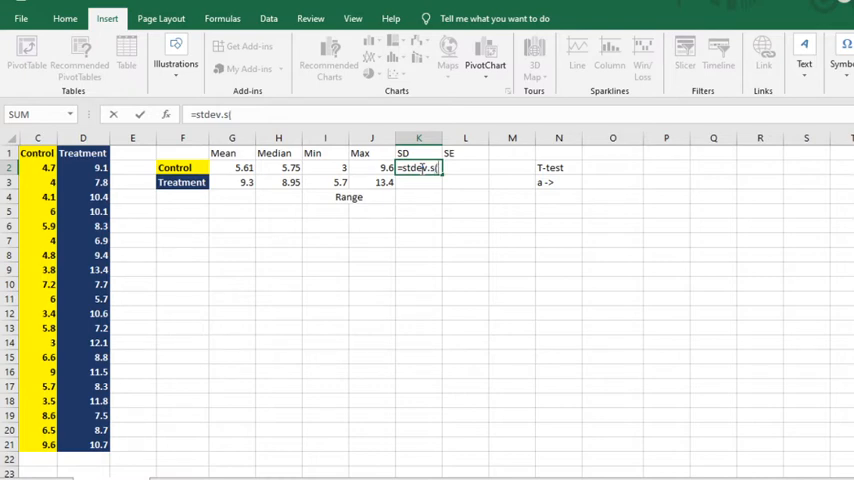
pyautogui.click(36, 168)
pyautogui.write('s')
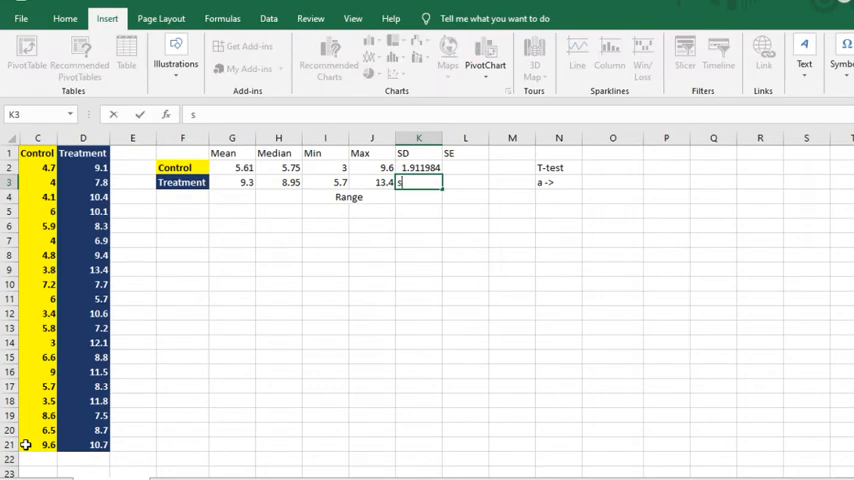
pyautogui.write('=')
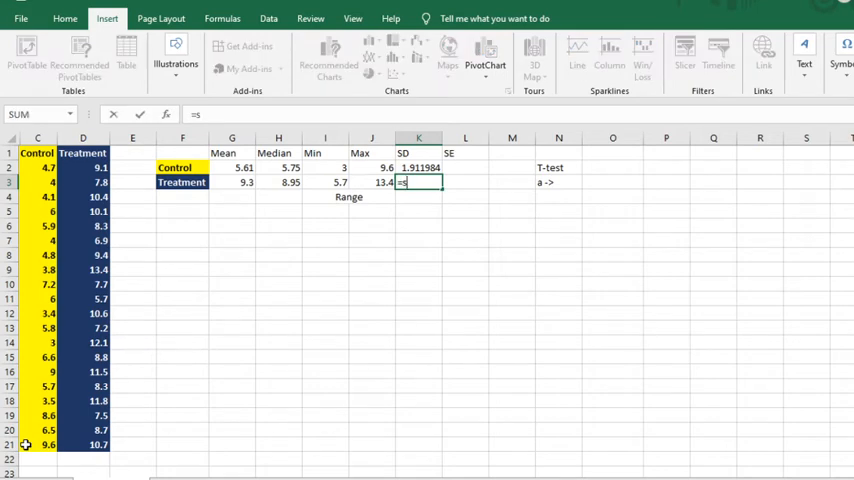
pyautogui.write('tdev.s')
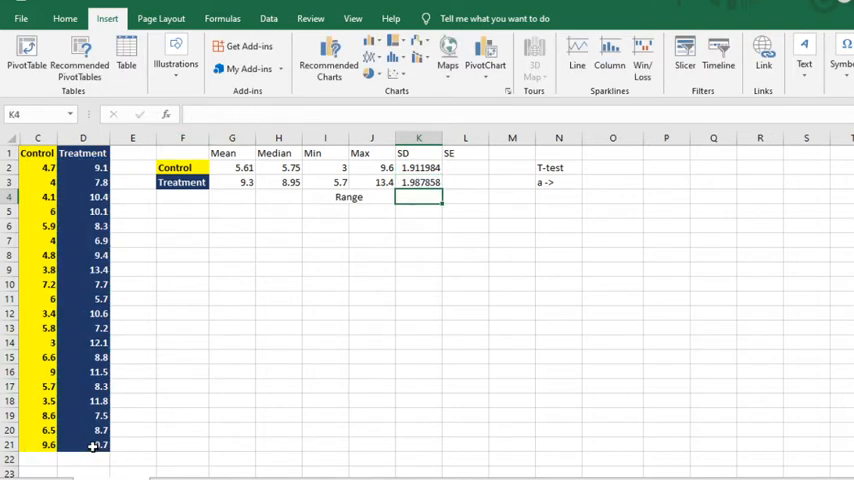
# Compute Control's standard error 0.427533 in L2 as =K2/(20^0.5) and move to L3
pyautogui.click(466, 168)
pyautogui.write('=K2')
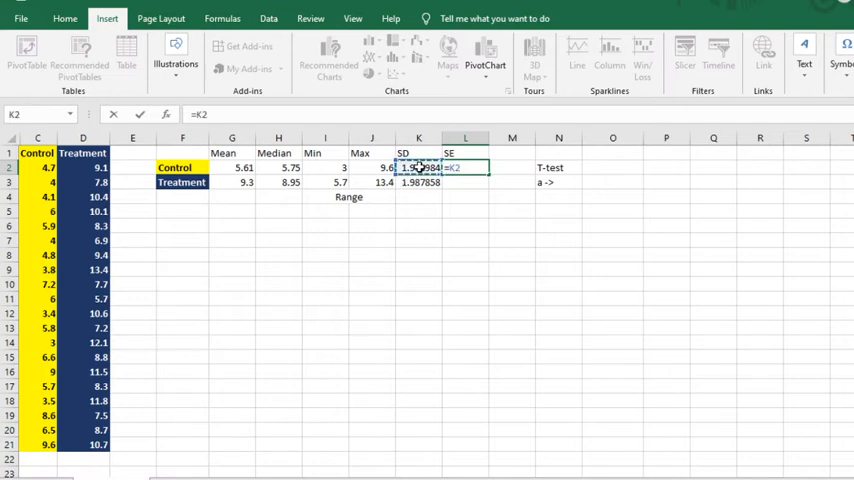
pyautogui.write('/')
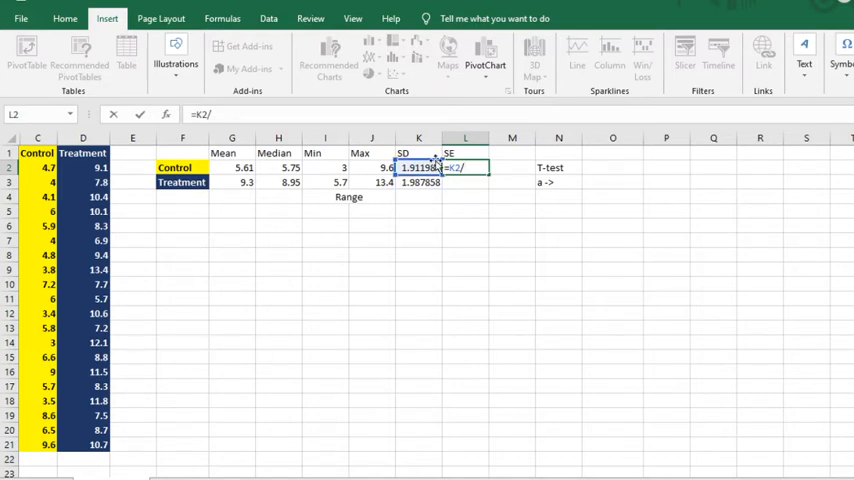
pyautogui.write('20')
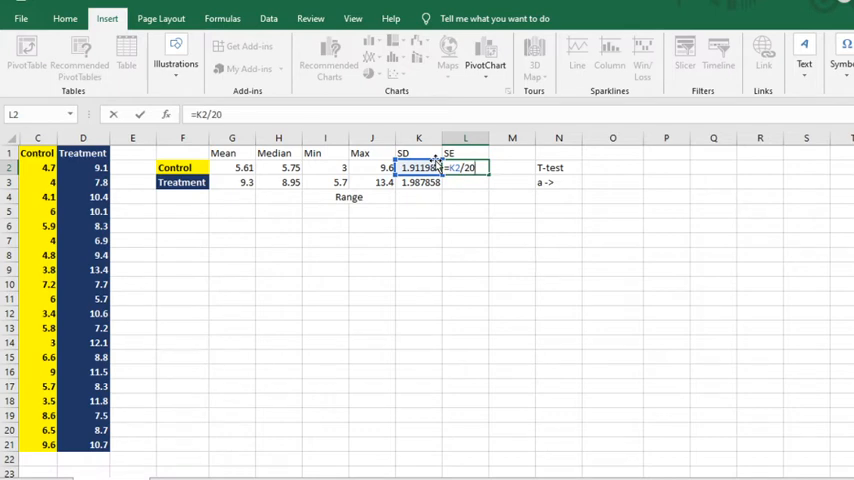
pyautogui.press('Backspace')
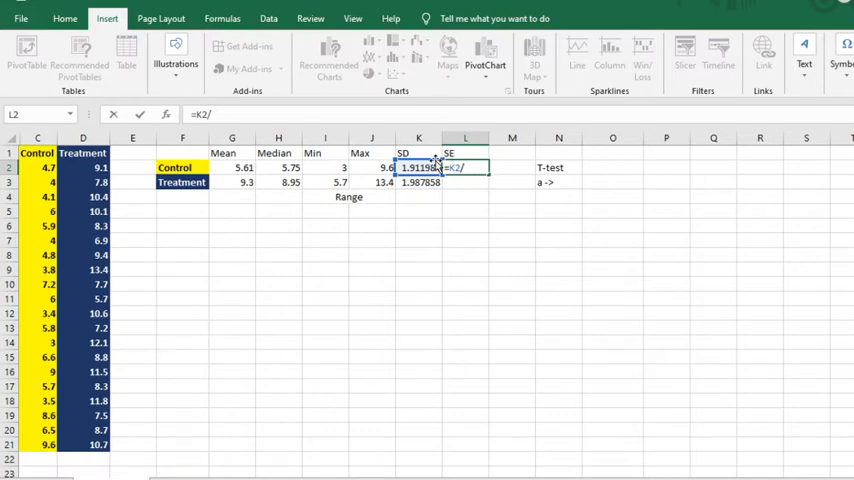
pyautogui.write('(20')
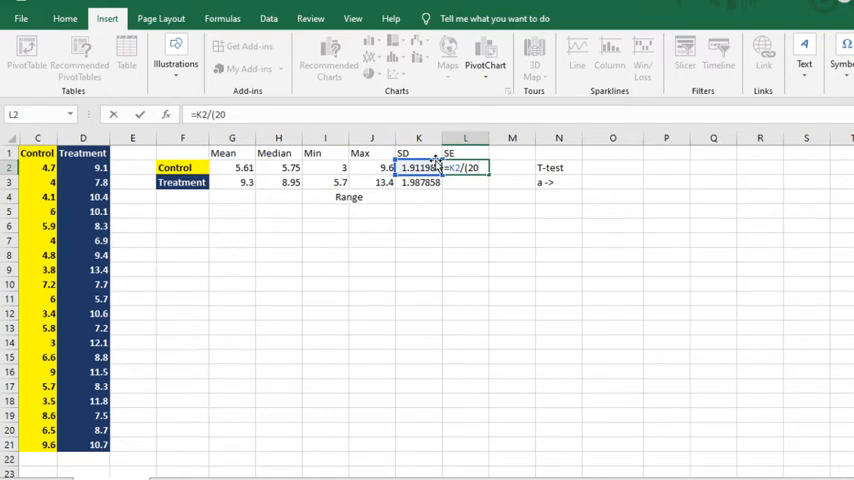
pyautogui.write('^')
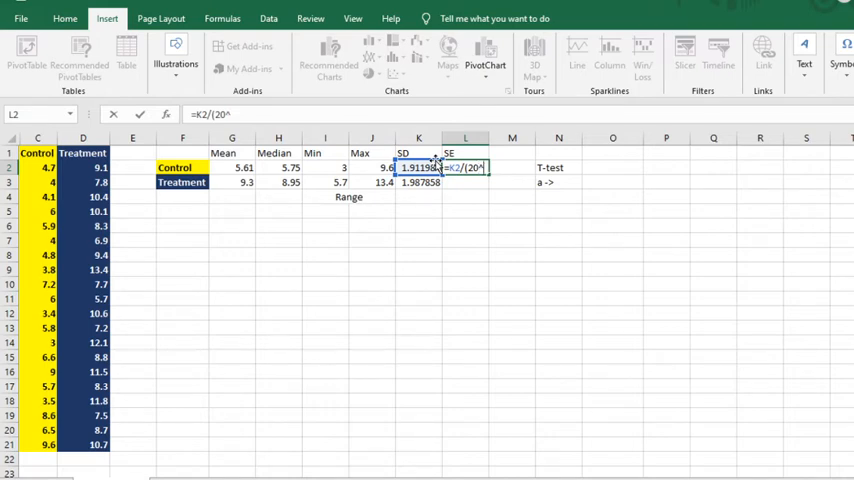
pyautogui.write('0.5')
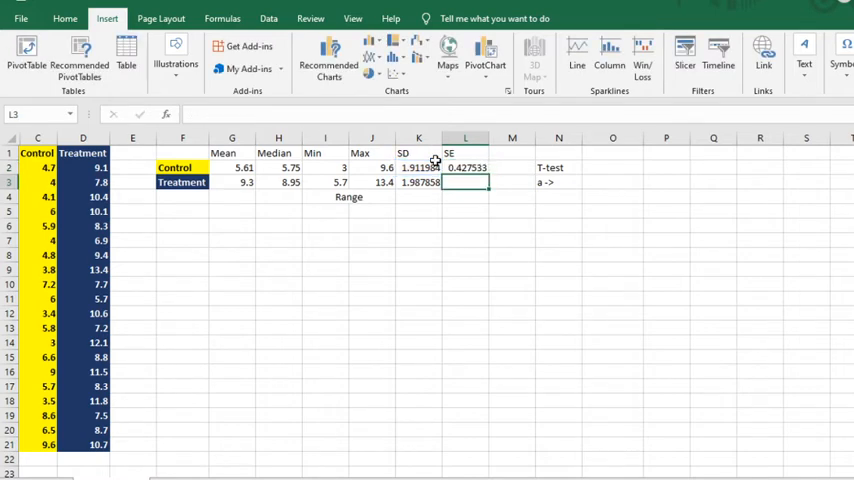
pyautogui.click(464, 168)
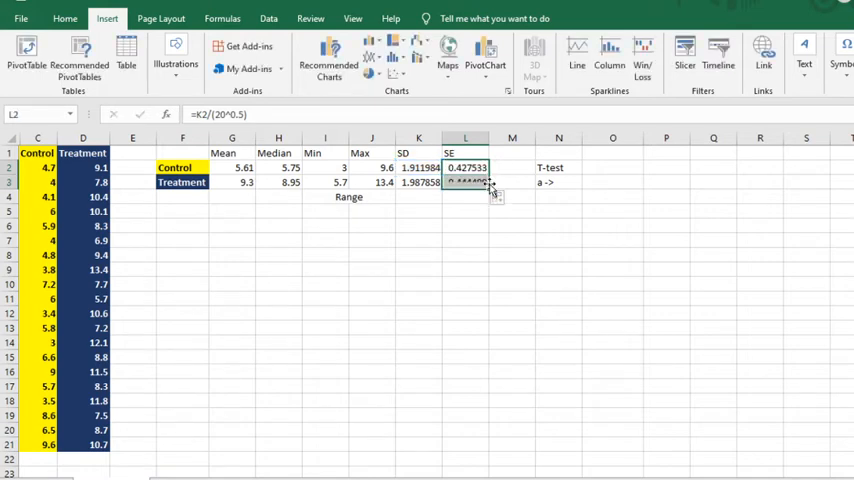
pyautogui.click(466, 182)
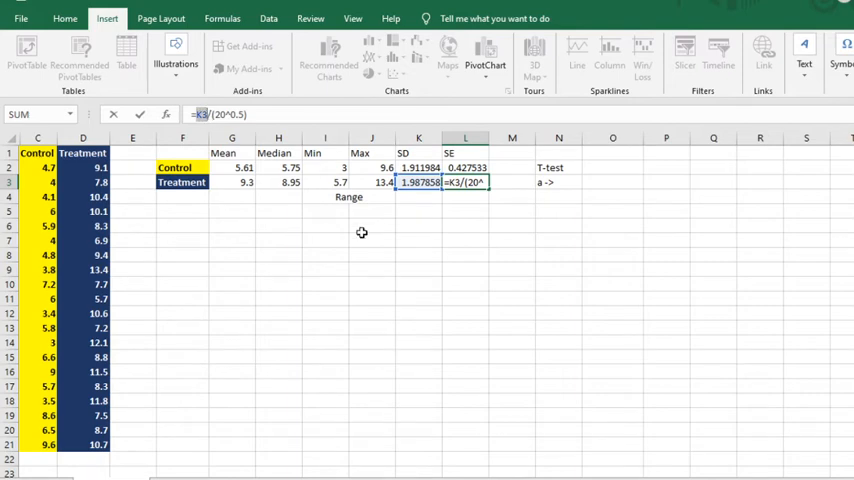
pyautogui.moveTo(478, 204)
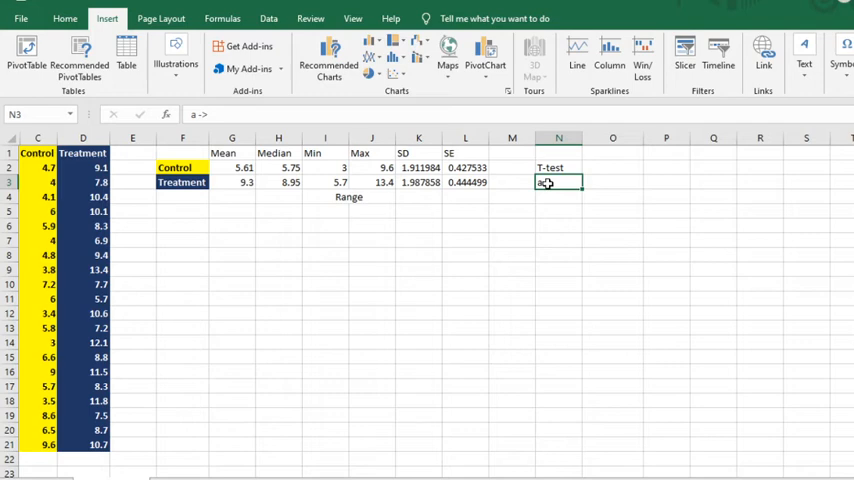
# Finish Treatment's SE 0.444499 and add an 'a ->' label with alpha 0.05 under T-test
pyautogui.write('a ->')
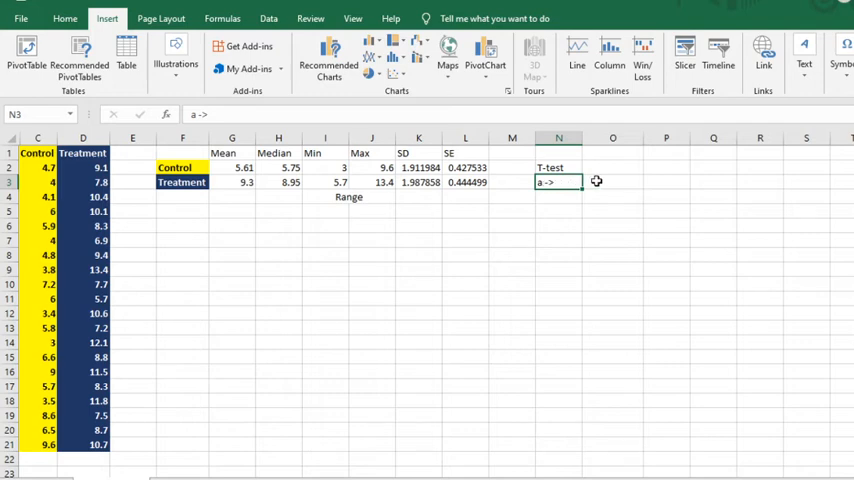
pyautogui.click(612, 182)
pyautogui.write('0.5')
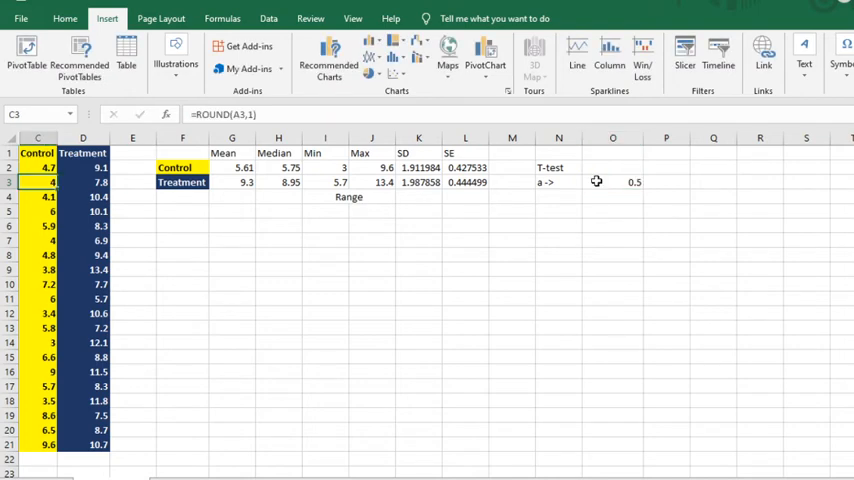
pyautogui.click(612, 180)
pyautogui.write('0.05')
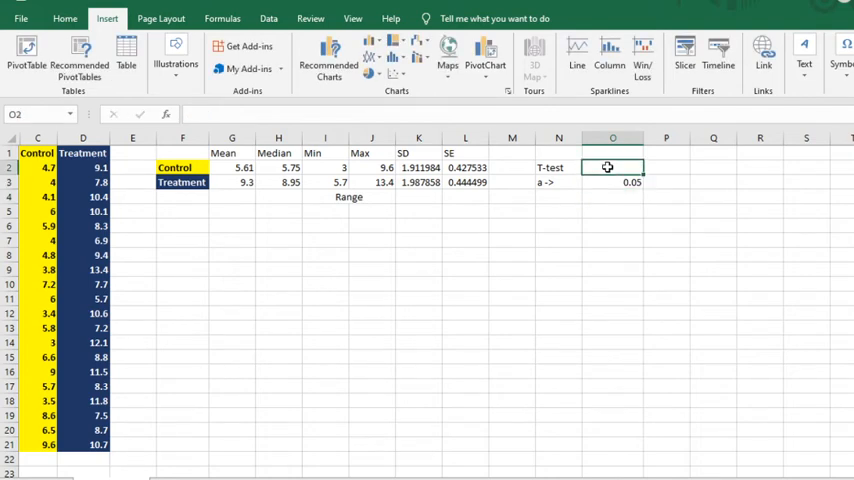
# Start a T.TEST in O2 comparing C2:C21 with D2:D21, tails set to 2
pyautogui.write('=t.test')
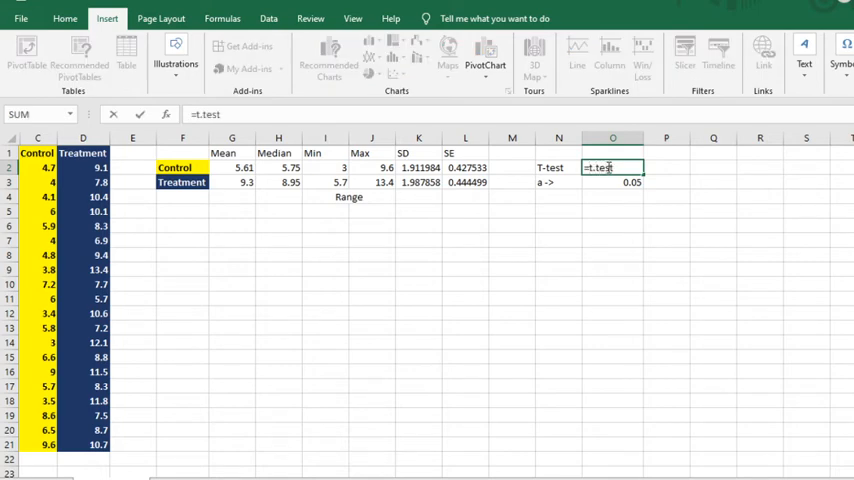
pyautogui.write('(')
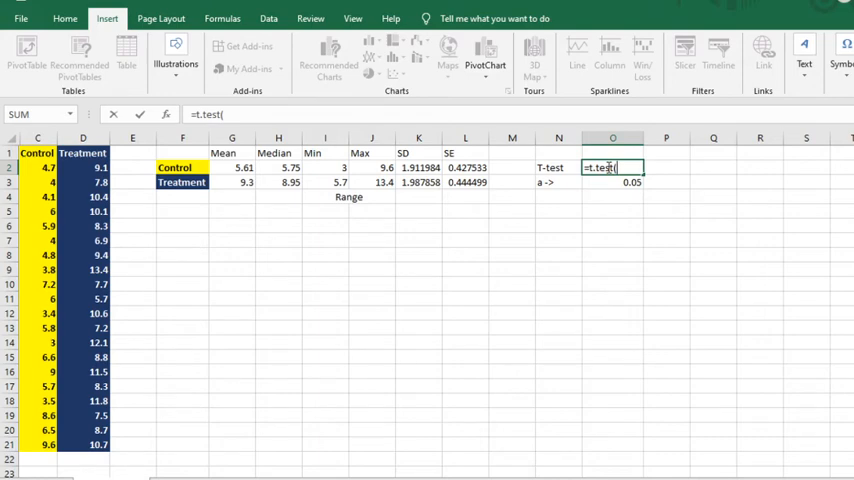
pyautogui.click(36, 168)
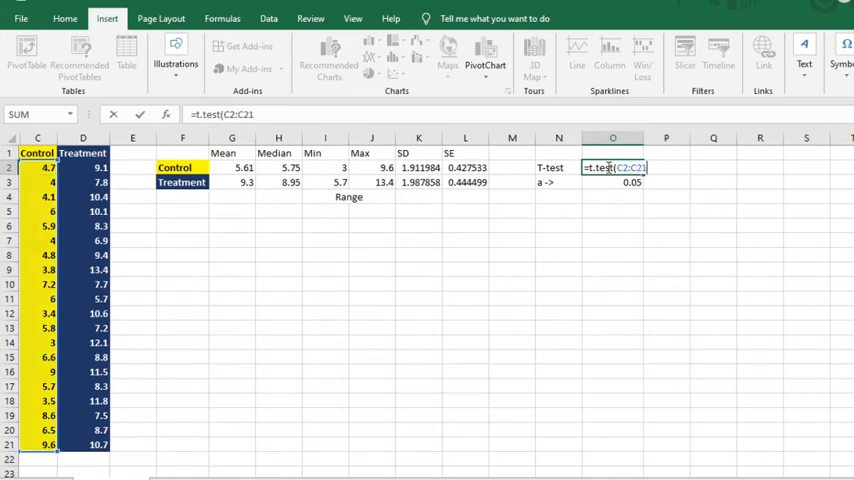
pyautogui.write(',')
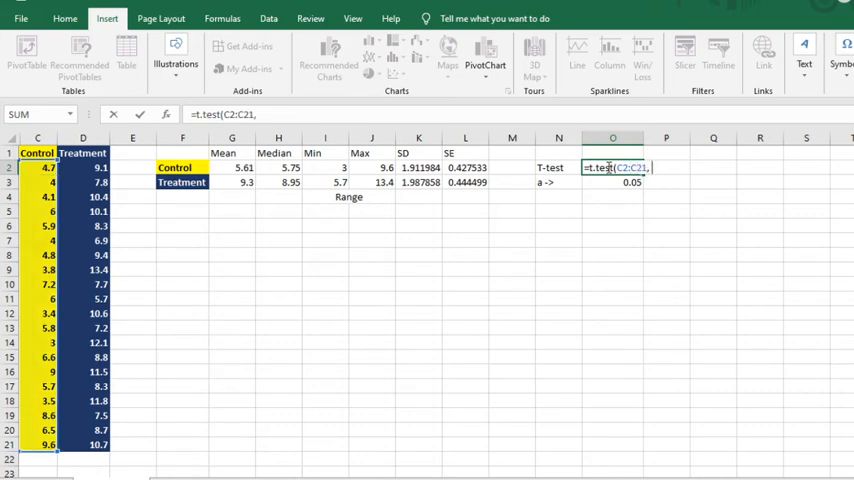
pyautogui.click(84, 168)
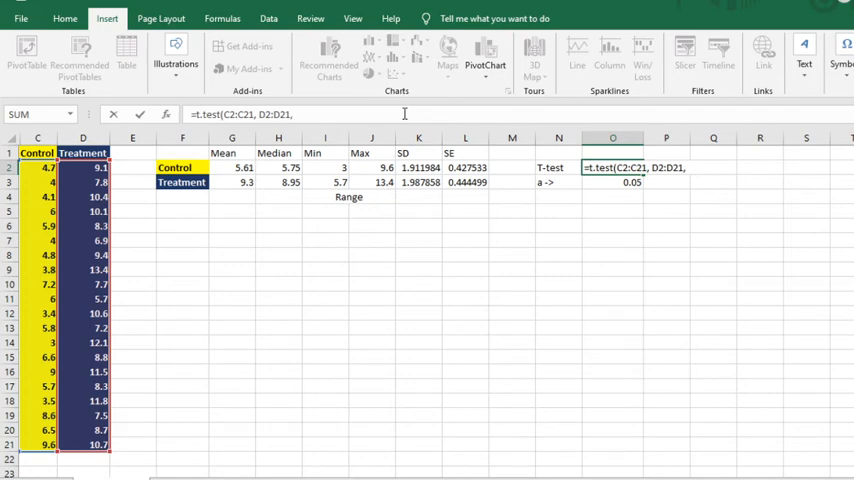
pyautogui.write('2')
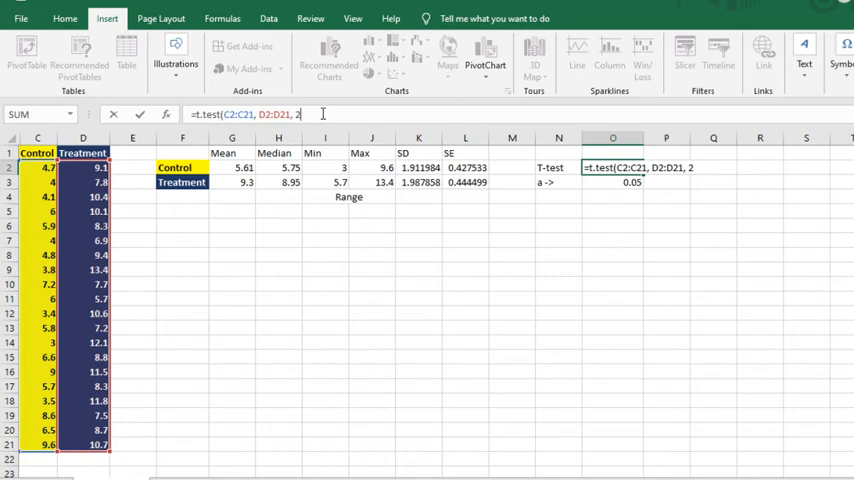
# Finish the T.TEST with type 3, giving a p-value of about 6.04E-07 above the 0.05 alpha
pyautogui.write(',')
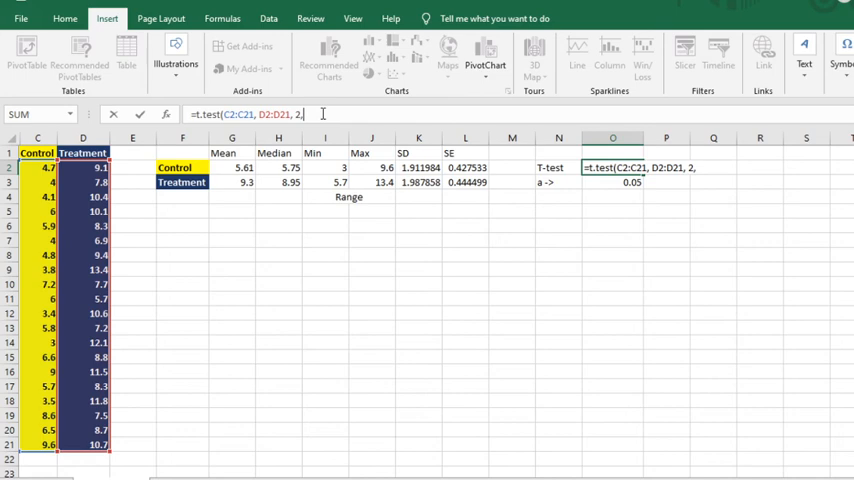
pyautogui.write('3')
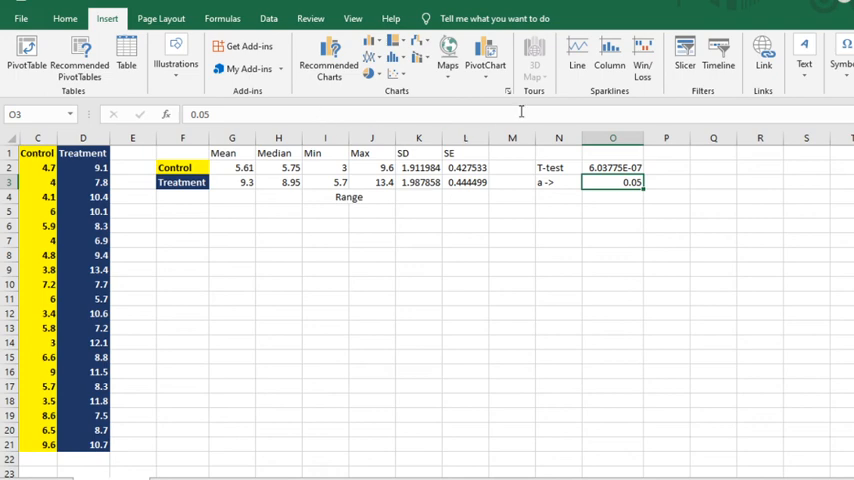
pyautogui.click(612, 224)
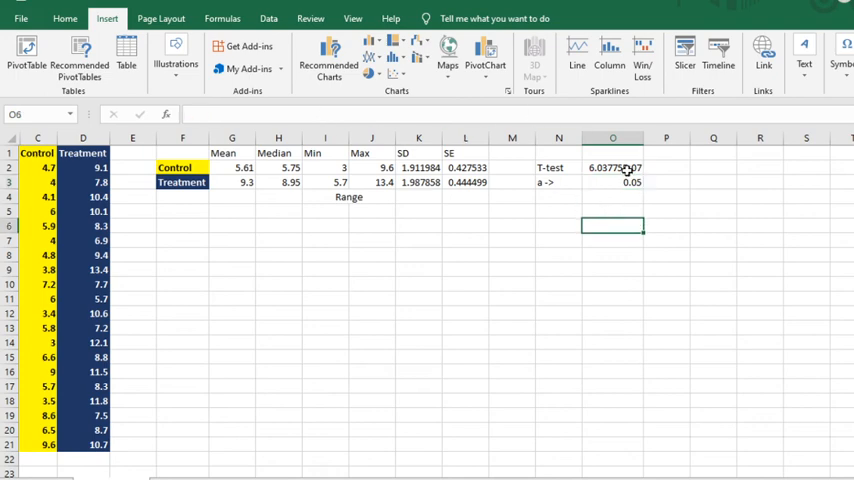
pyautogui.click(612, 182)
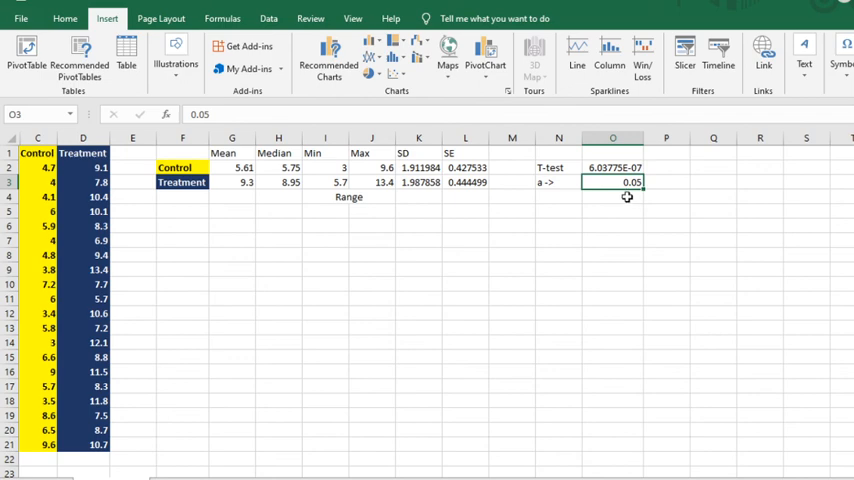
pyautogui.moveTo(604, 168)
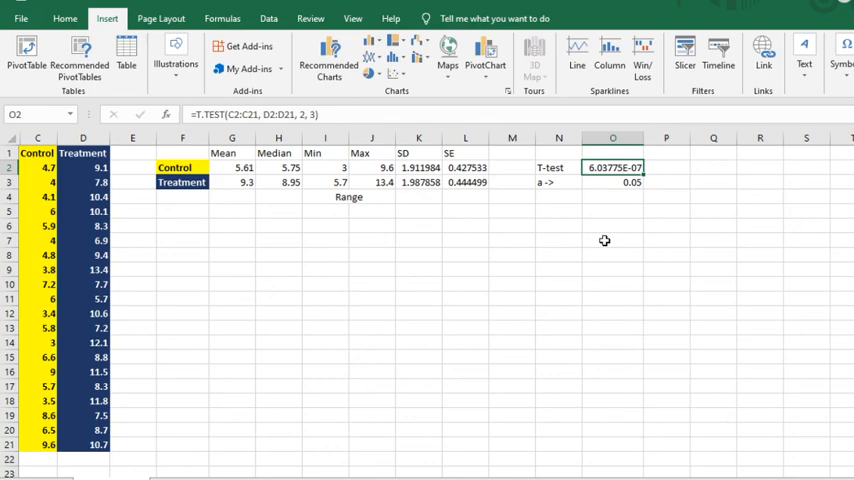
# Start writing the p-value as the decimal 0.000000603775 in cell P2 beside the t-test result
pyautogui.click(664, 168)
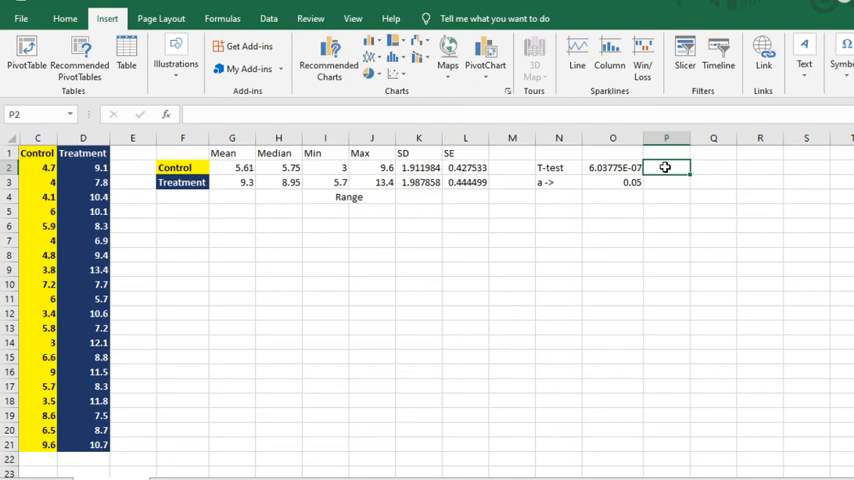
pyautogui.write('0.0000060.3')
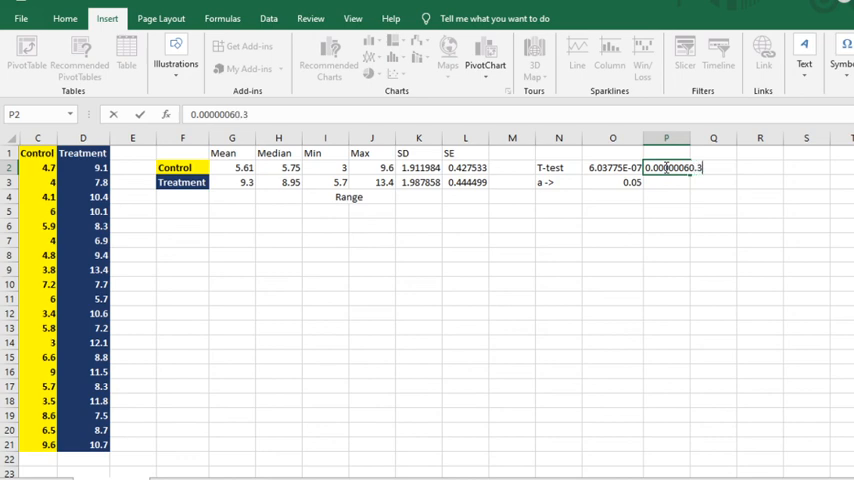
pyautogui.press('Backspace')
pyautogui.write('775')
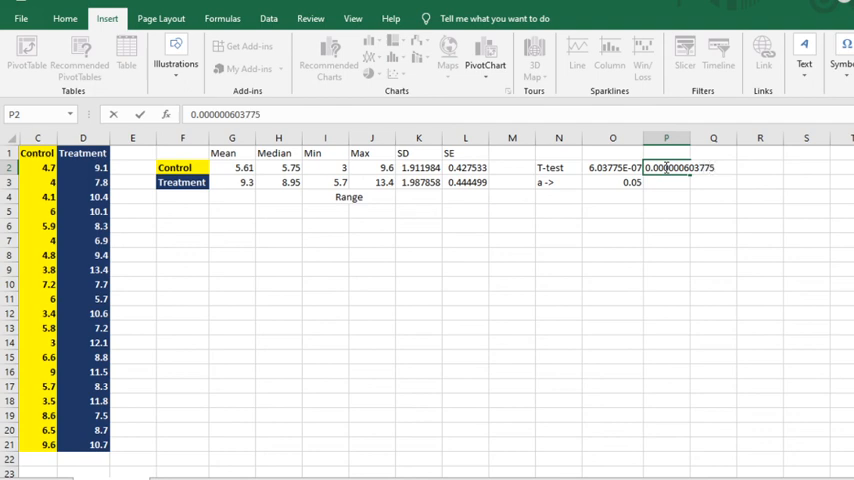
pyautogui.moveTo(654, 228)
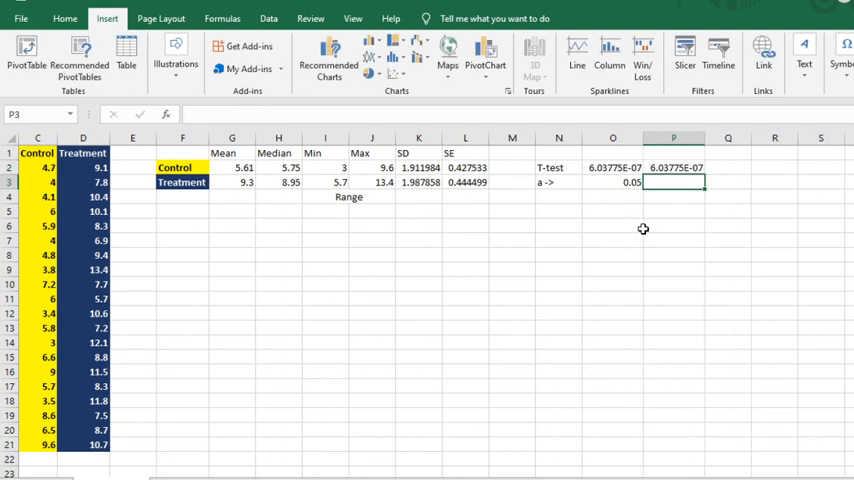
pyautogui.moveTo(634, 240)
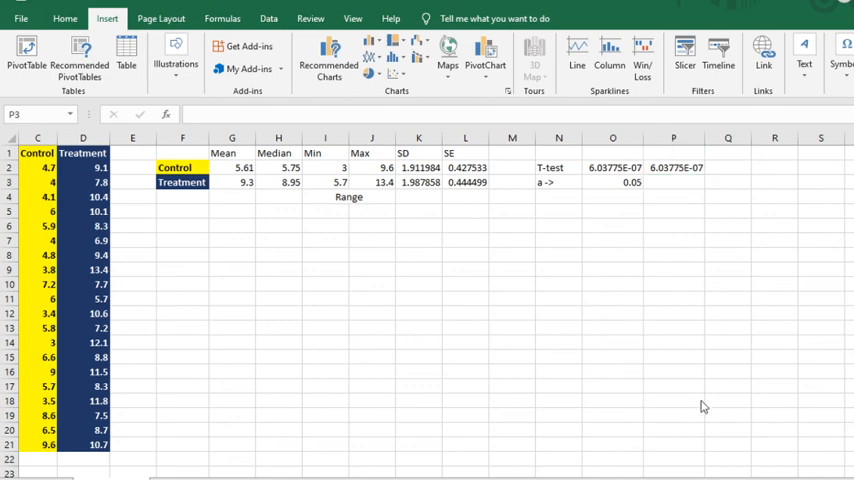
pyautogui.moveTo(760, 360)
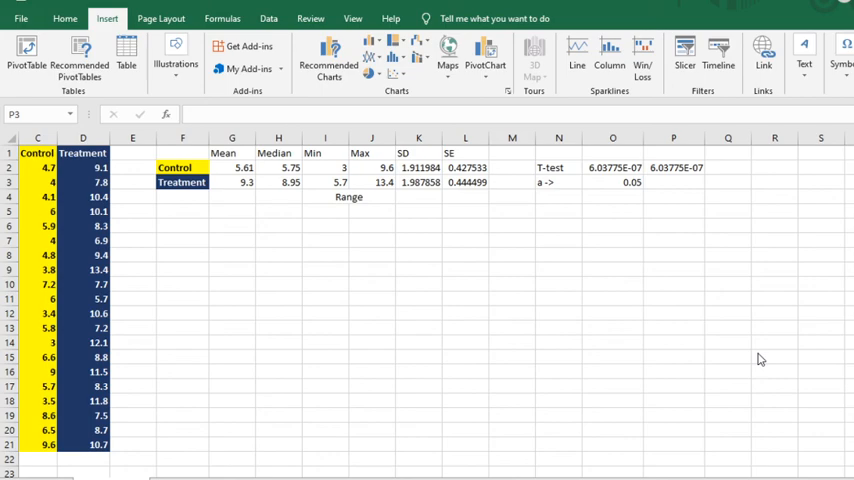